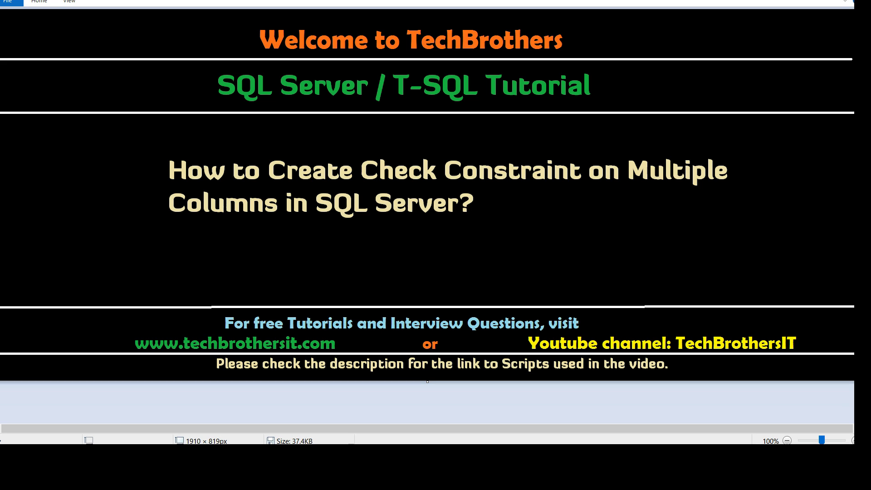
mouse_move(452, 404)
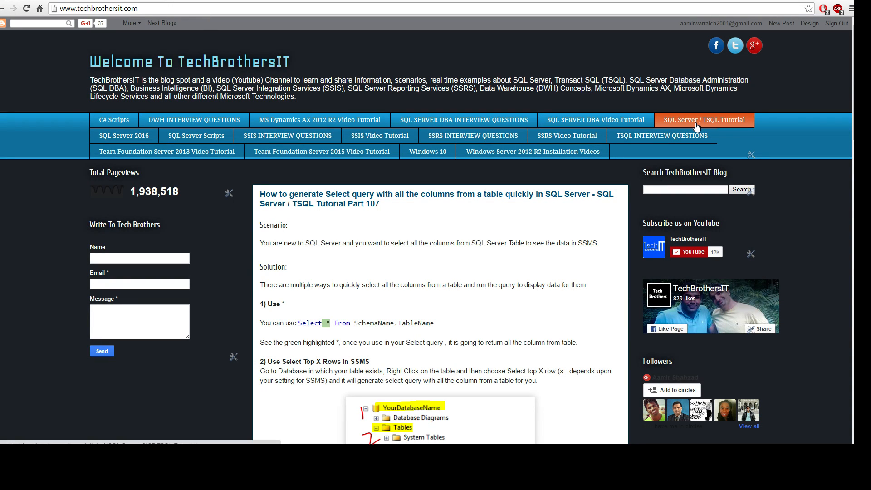
- Open the SQL Server / TSQL Tutorial index and scroll down to section 6.4 Check Constraint
click(704, 120)
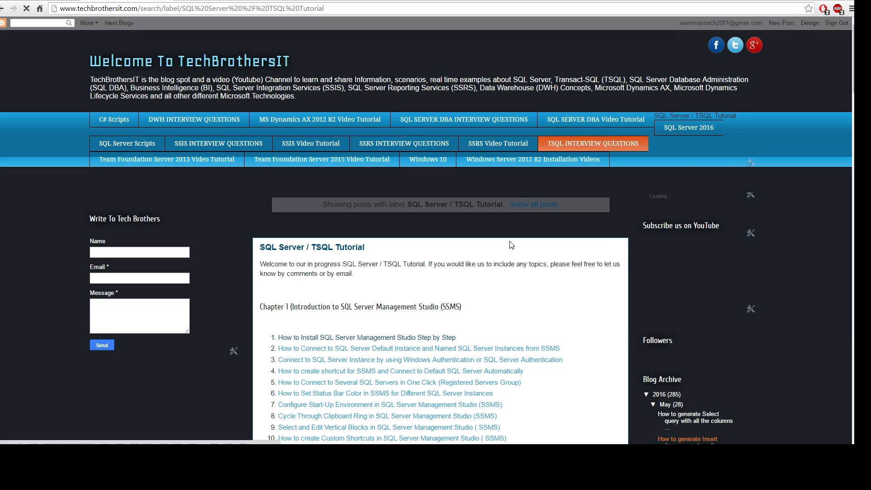
scroll(down, 3)
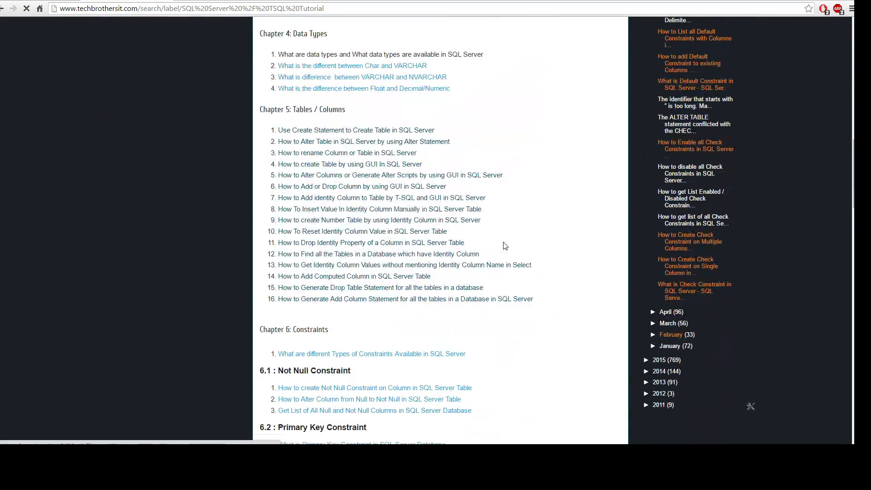
scroll(down, 3)
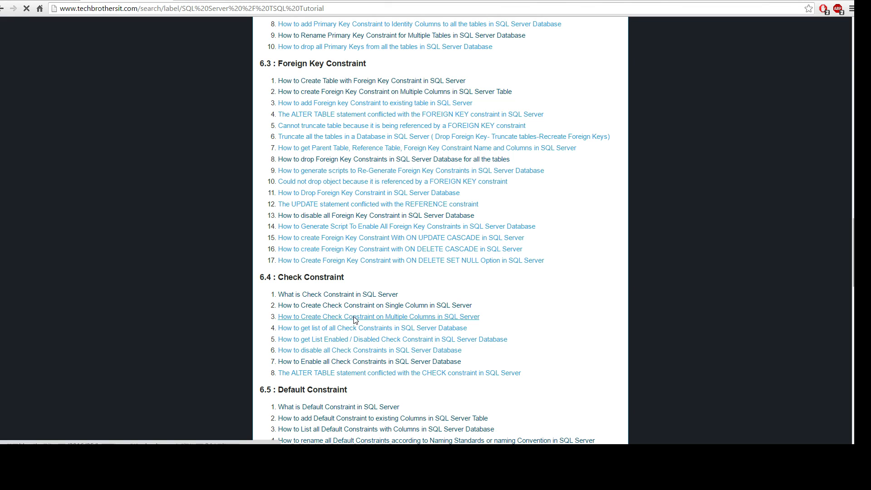
- Open 'How to Create Check Constraint on Multiple Columns in SQL Server' and scroll to its scenario
click(378, 316)
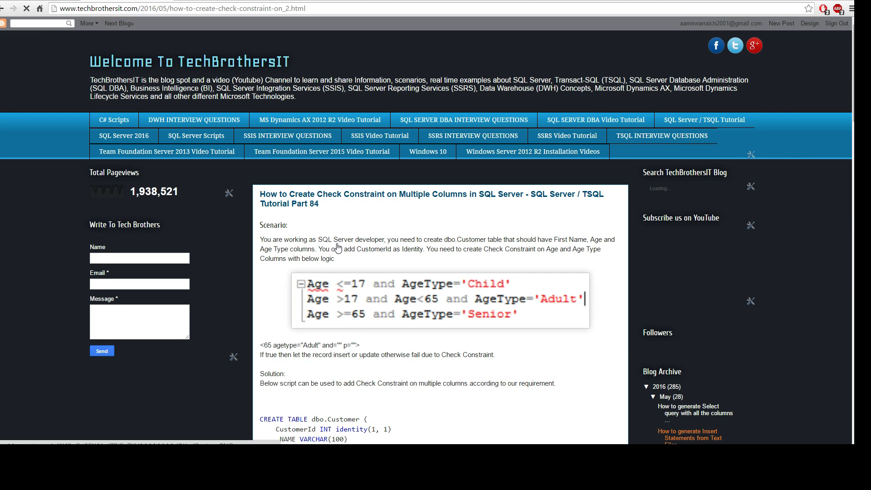
scroll(down, 3)
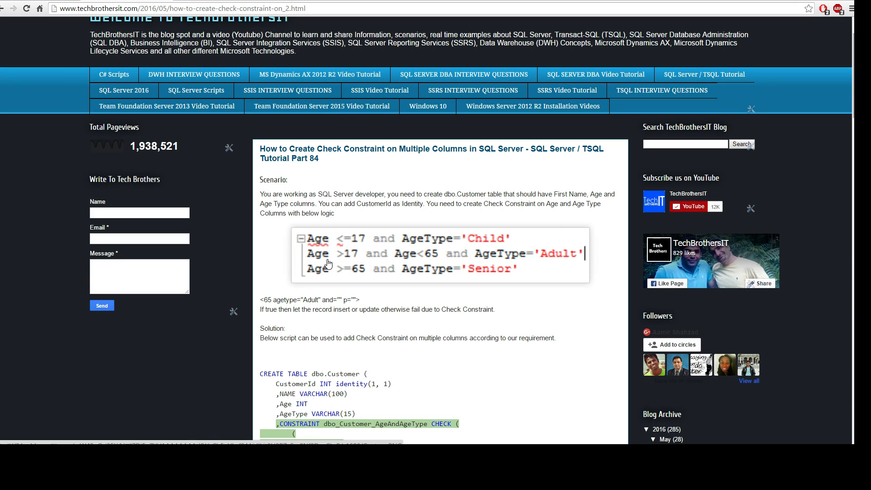
mouse_move(324, 250)
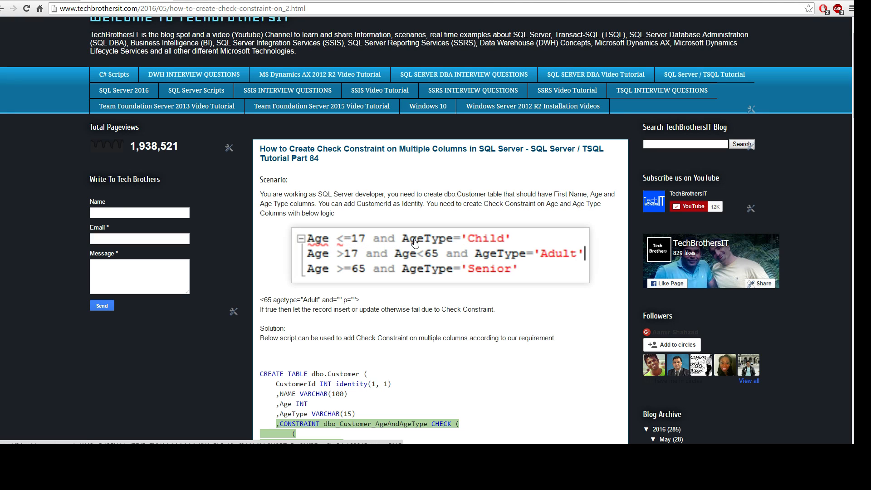
mouse_move(487, 240)
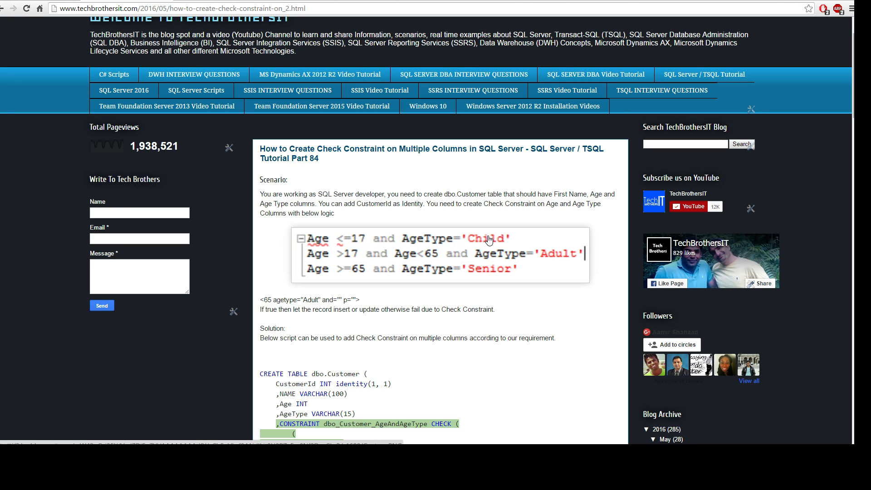
mouse_move(322, 243)
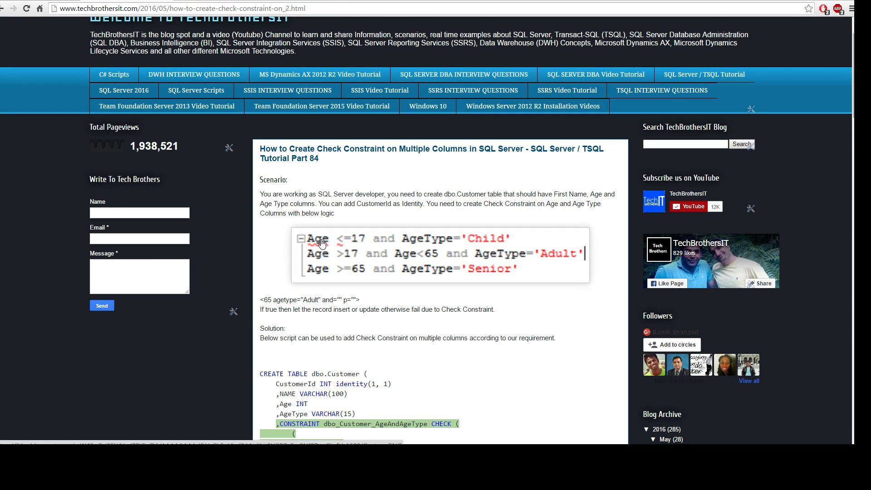
mouse_move(327, 251)
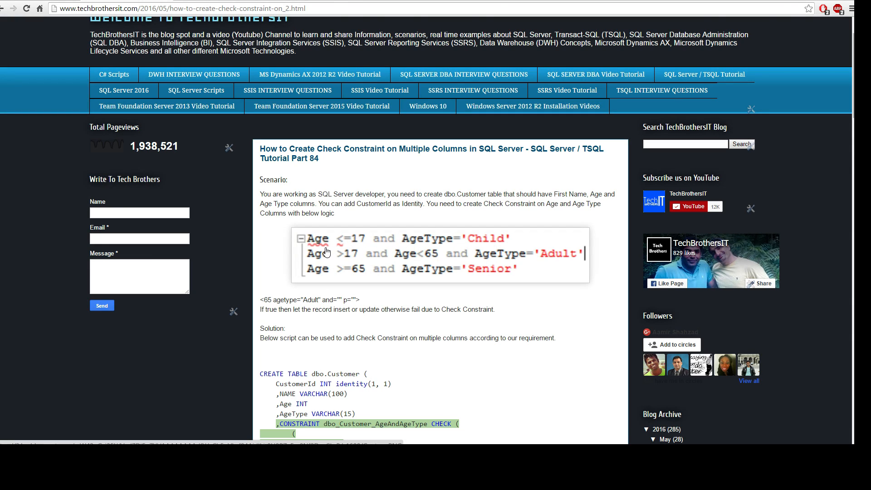
mouse_move(354, 255)
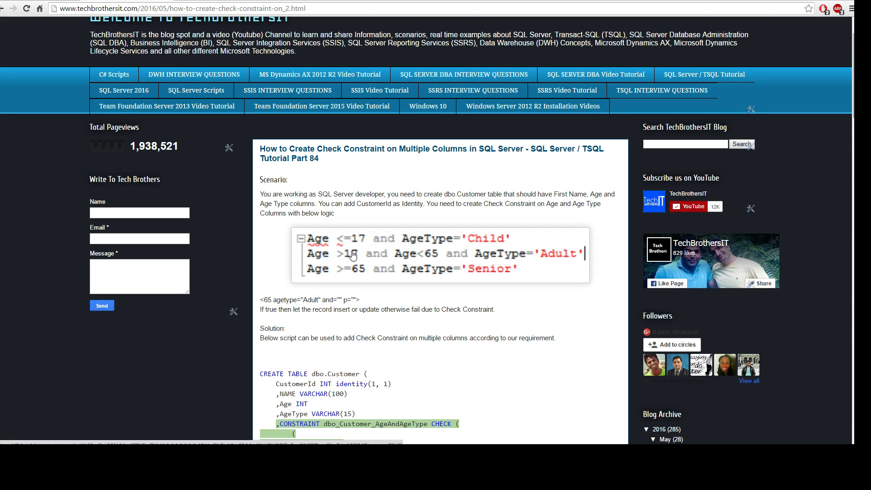
mouse_move(351, 259)
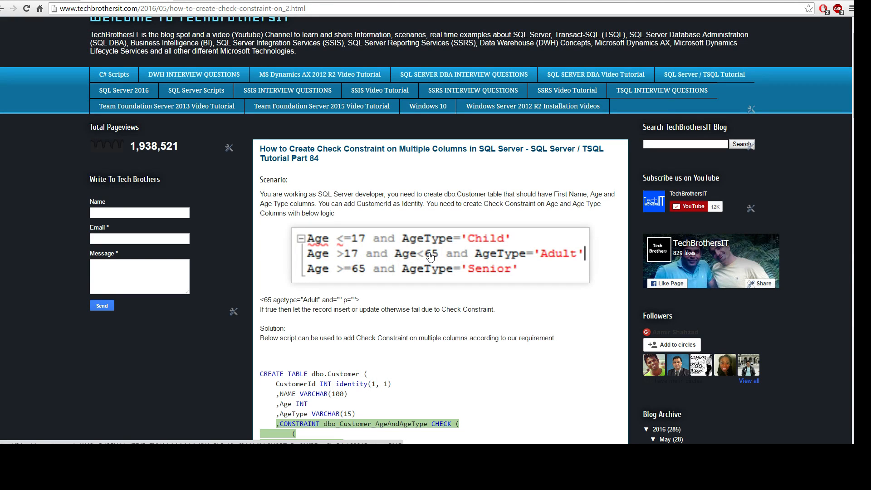
mouse_move(366, 259)
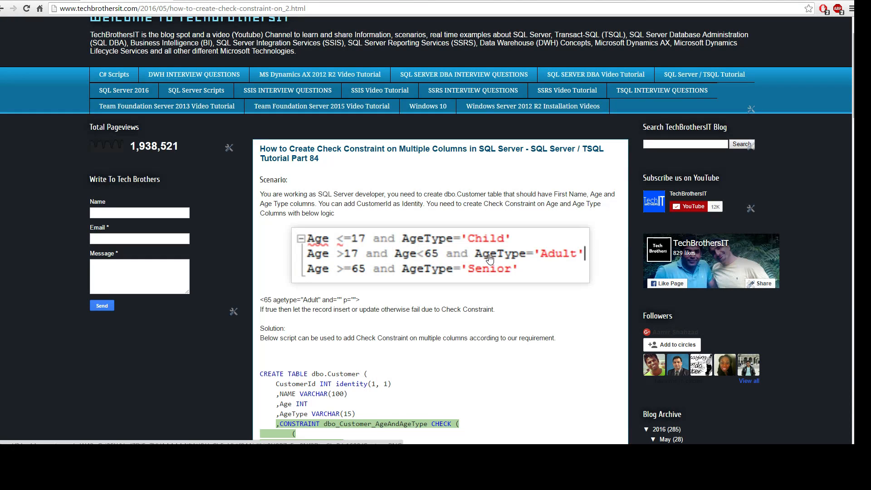
mouse_move(557, 258)
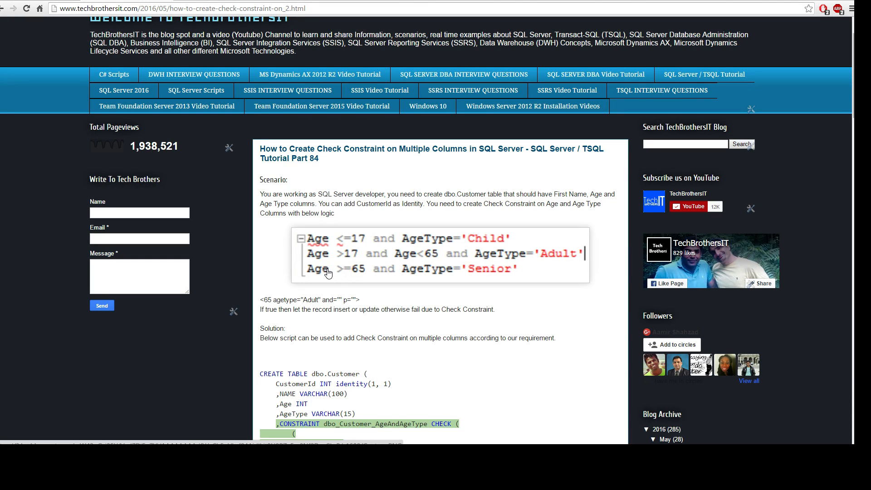
mouse_move(344, 272)
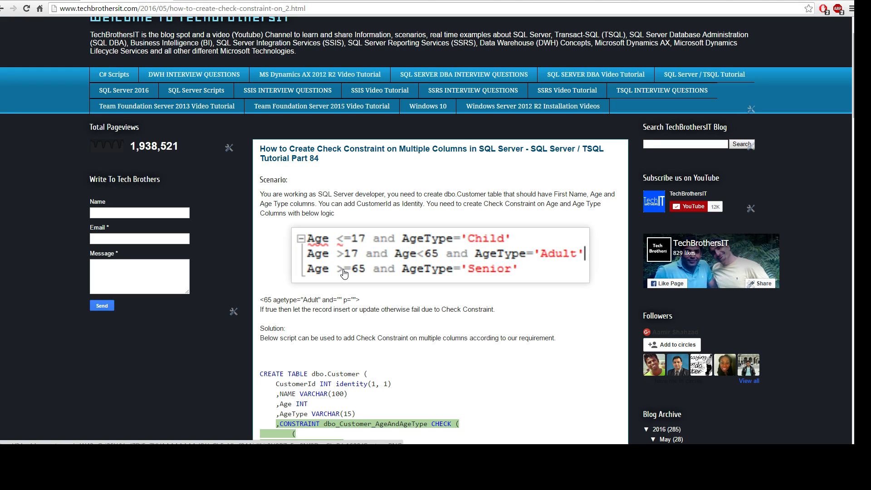
mouse_move(356, 272)
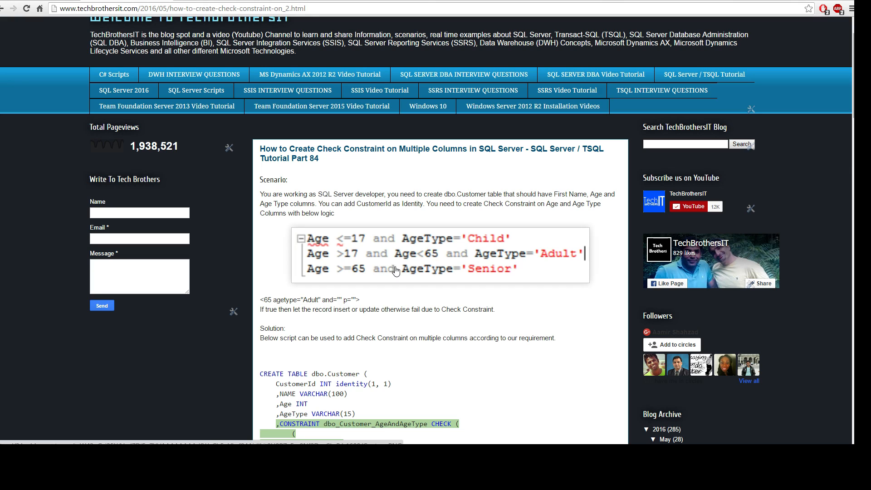
mouse_move(480, 274)
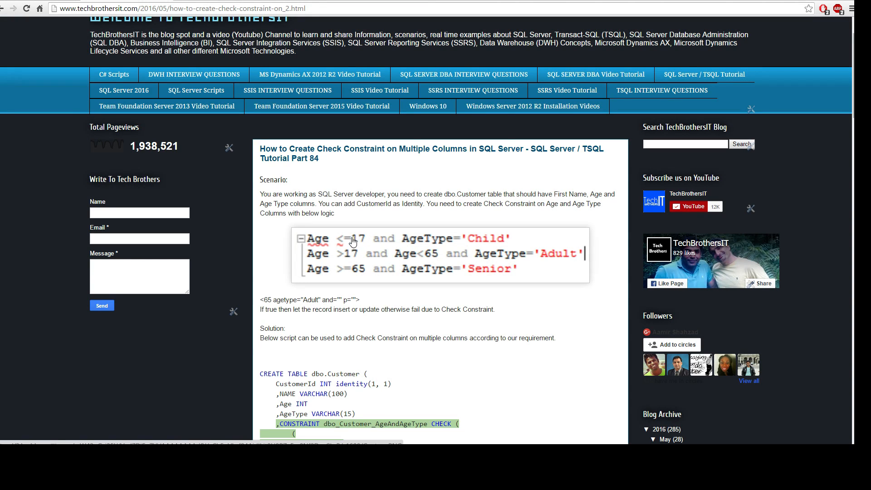
mouse_move(442, 246)
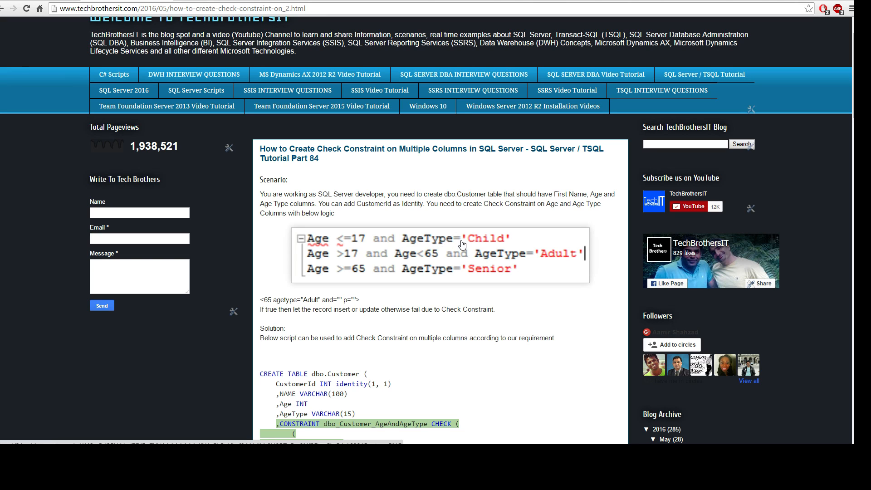
scroll(down, 3)
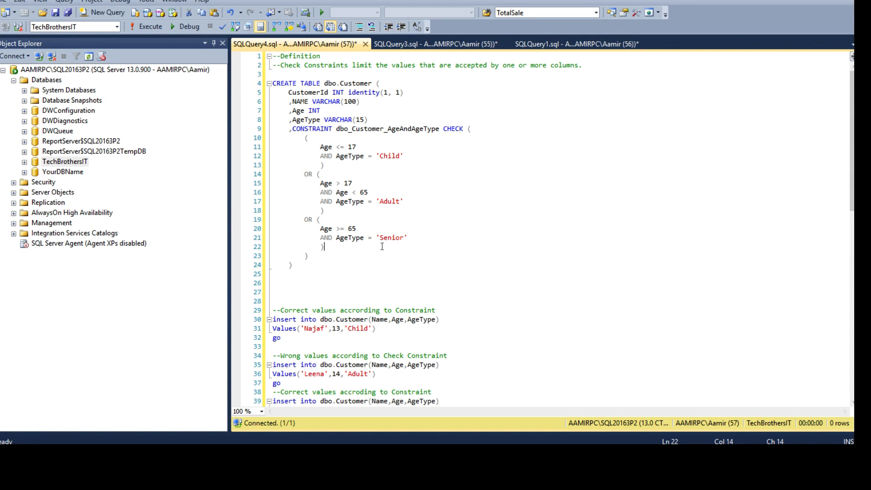
mouse_move(286, 57)
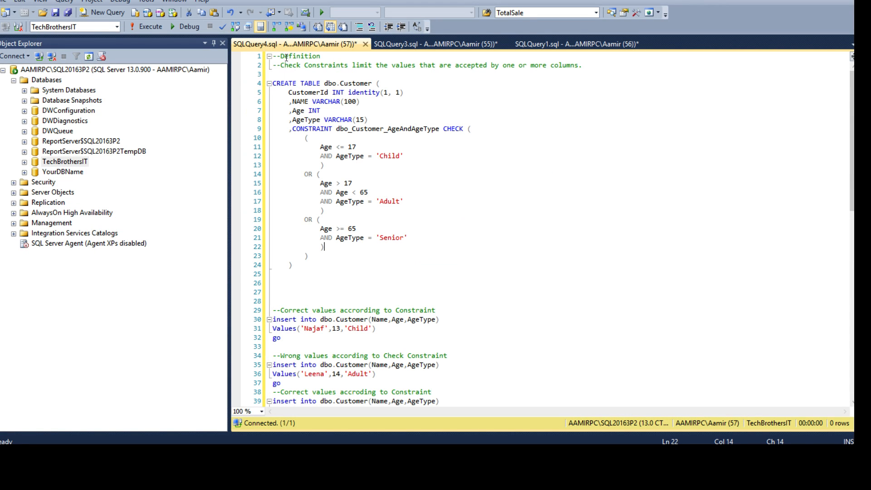
double_click(300, 55)
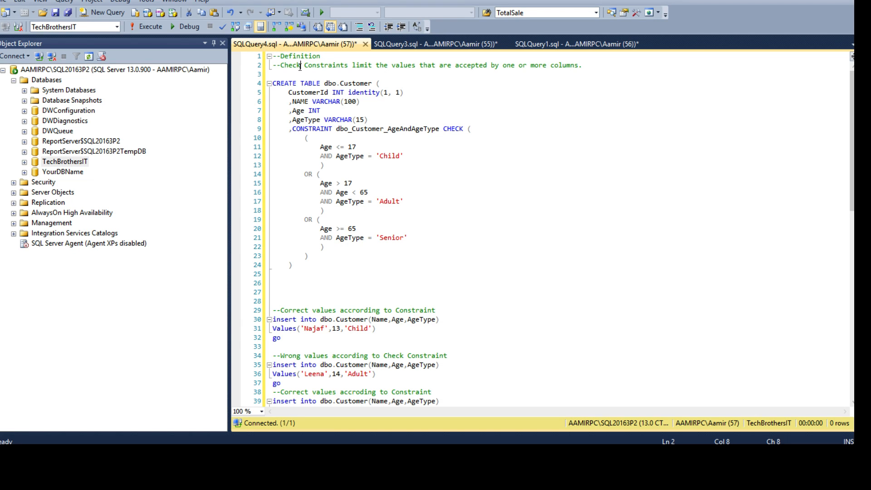
mouse_move(435, 65)
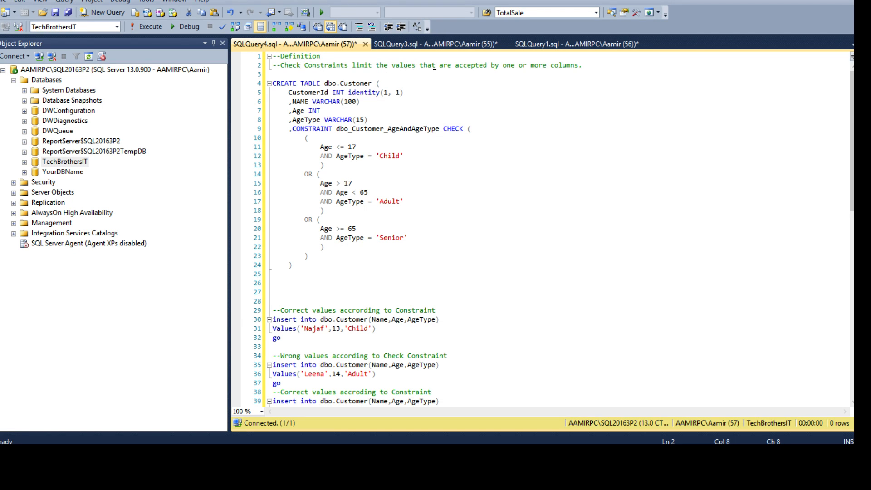
mouse_move(553, 65)
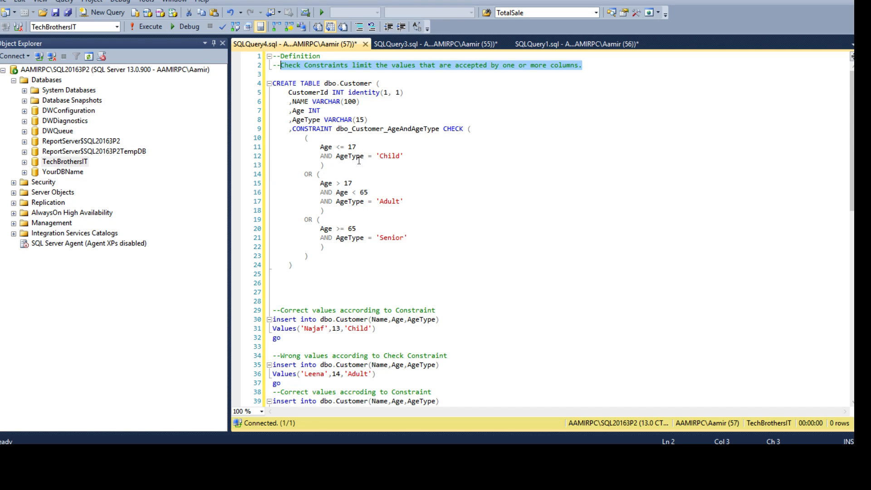
click(354, 165)
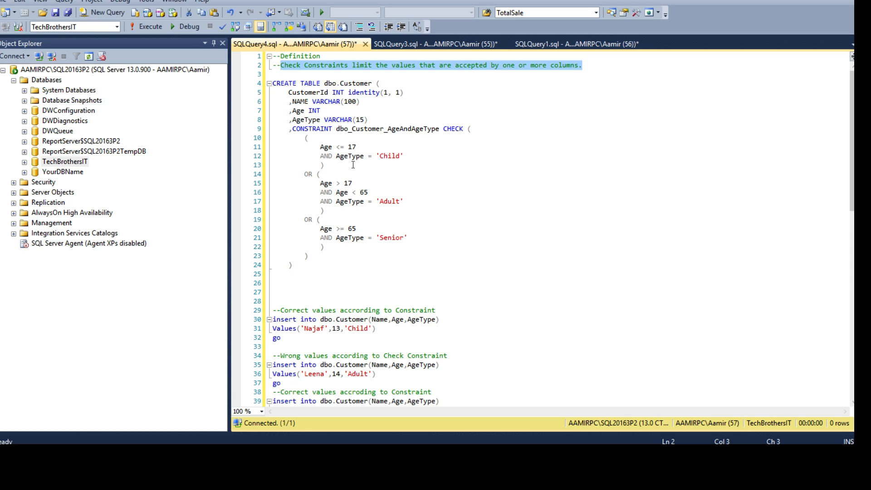
click(329, 84)
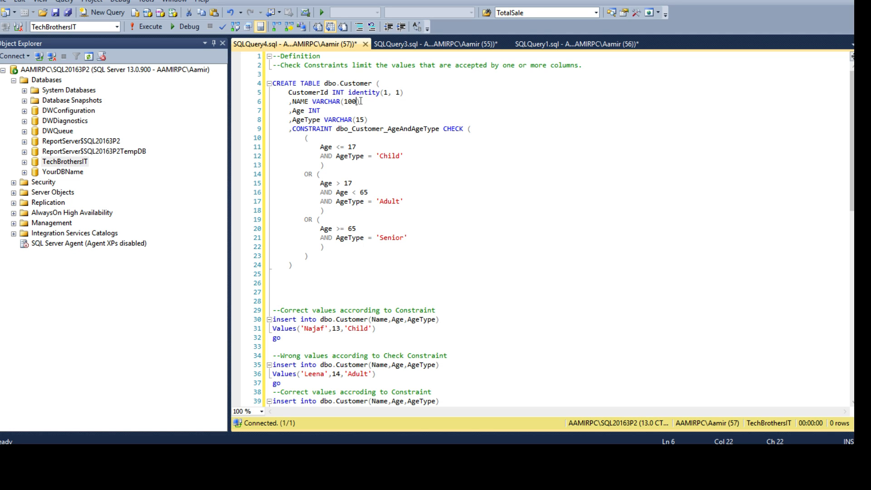
click(319, 111)
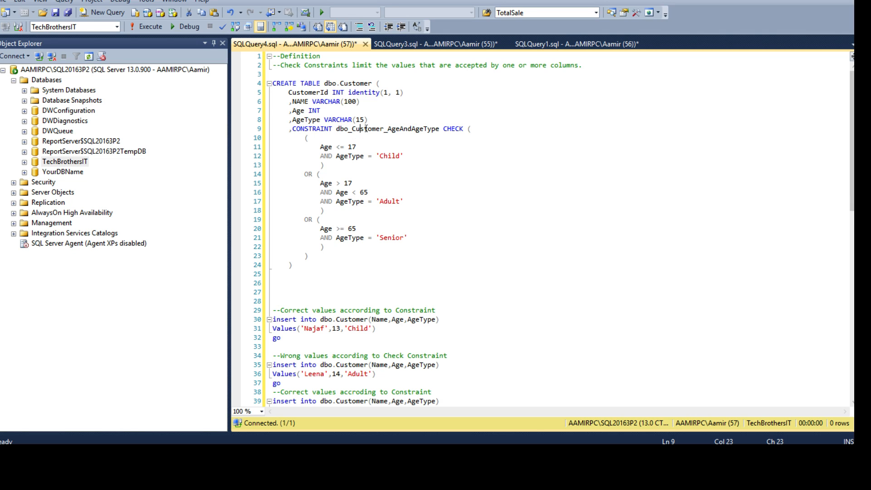
double_click(386, 129)
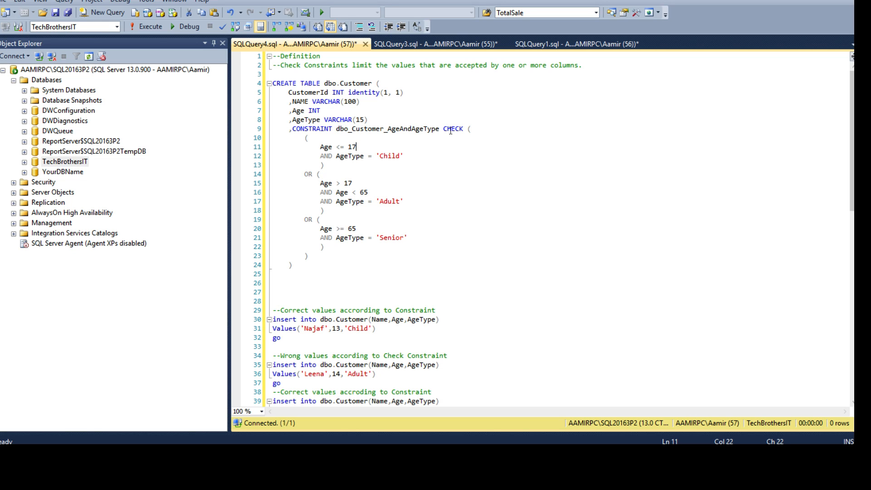
click(470, 128)
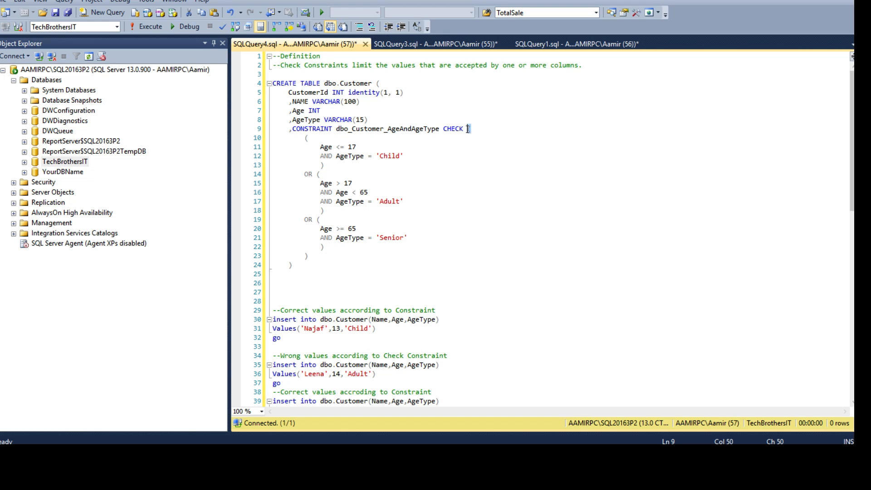
drag(305, 138, 322, 192)
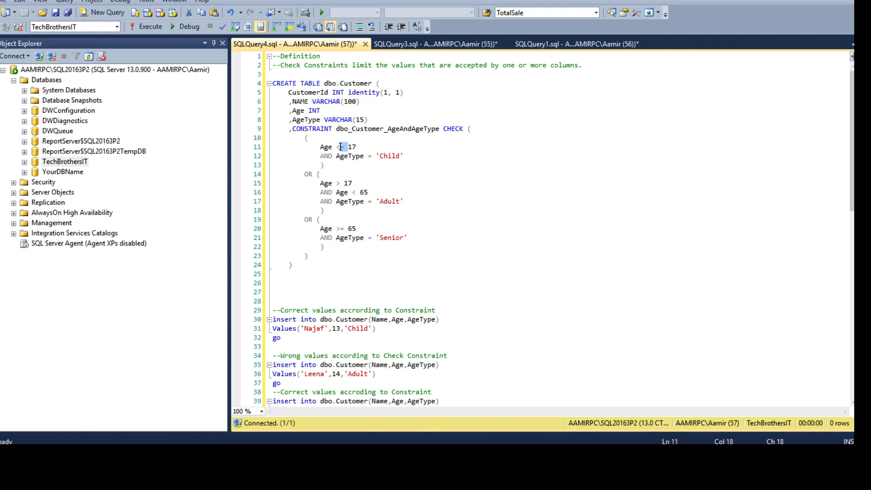
text(=)
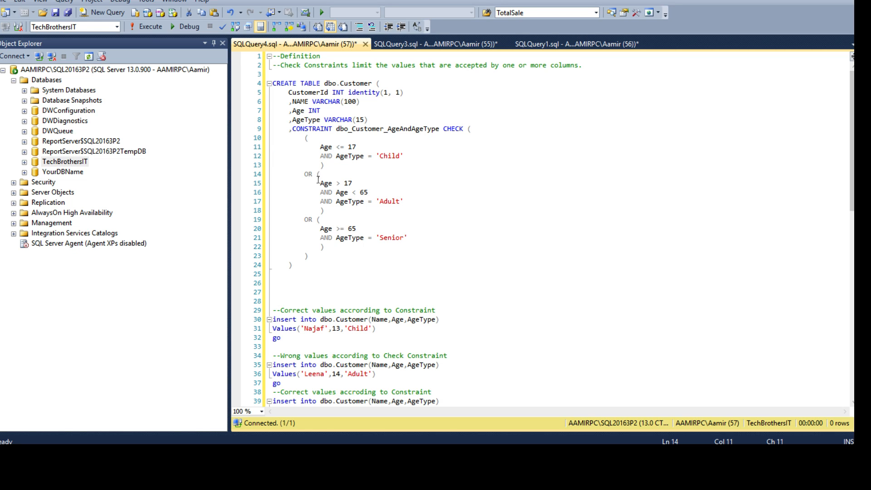
drag(319, 183, 352, 182)
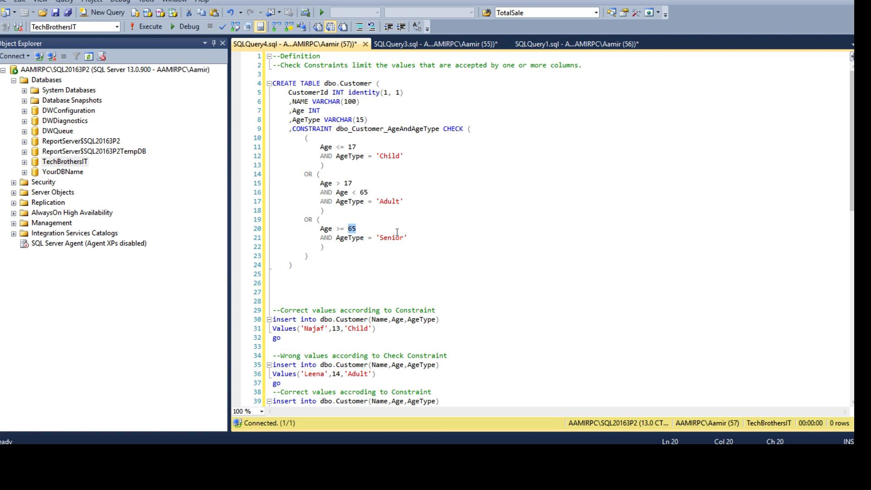
mouse_move(396, 231)
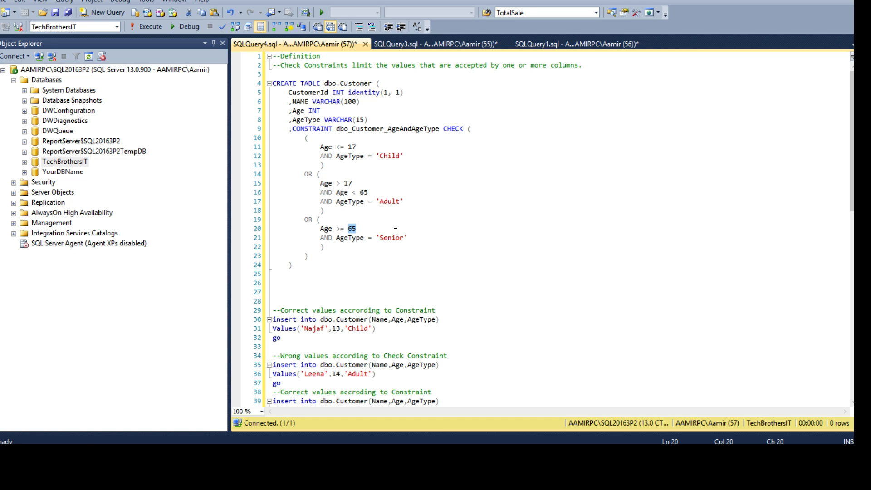
click(343, 238)
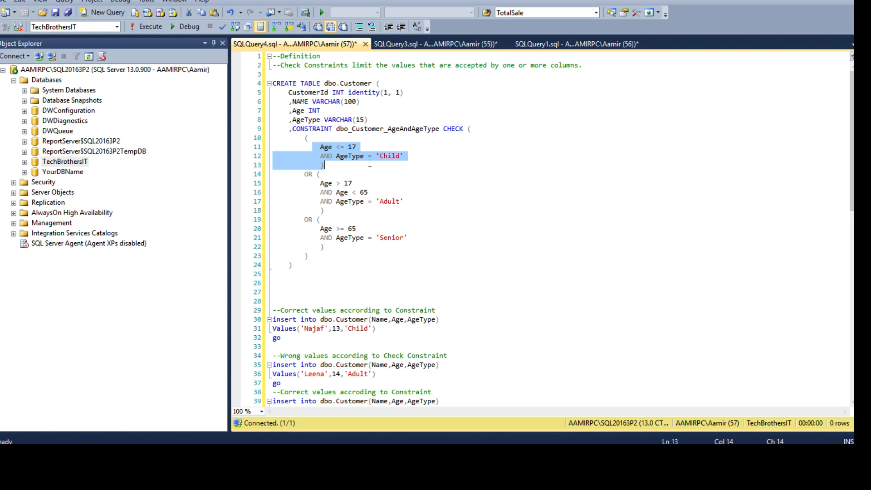
click(333, 156)
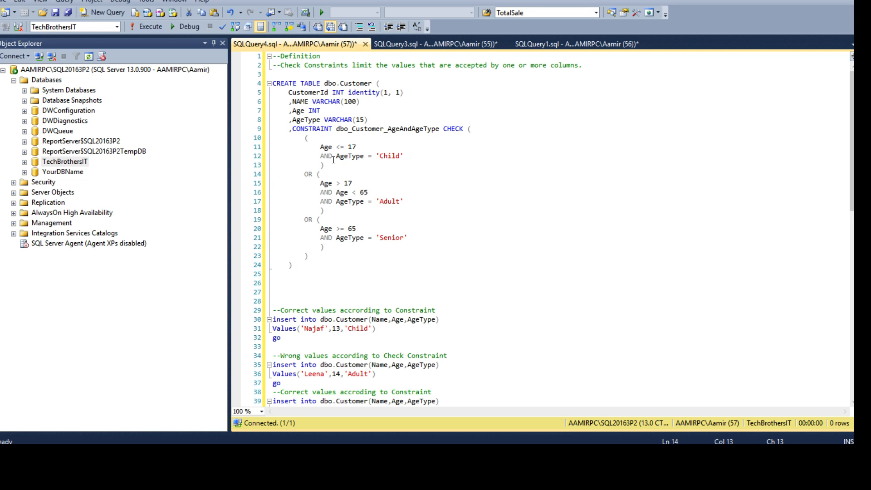
drag(319, 146, 405, 156)
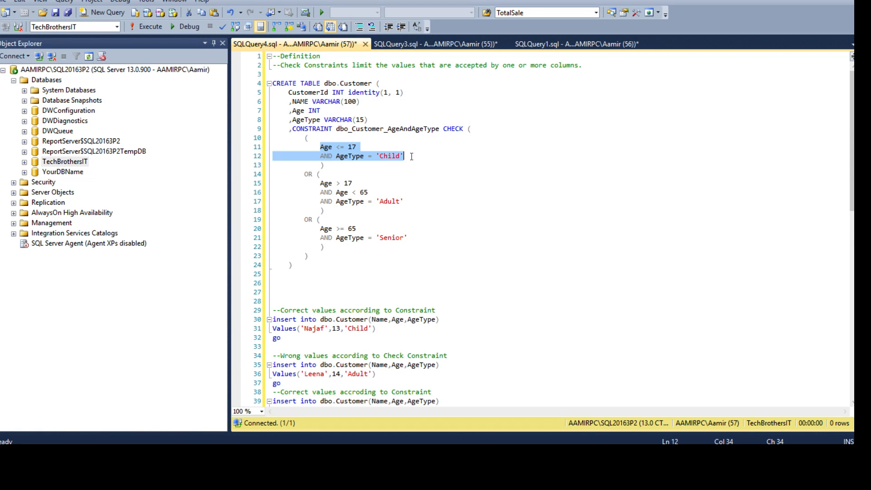
mouse_move(318, 181)
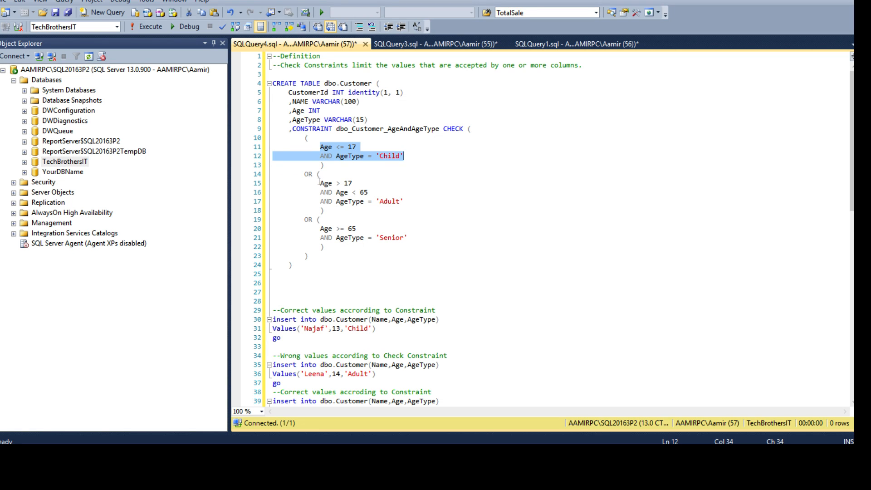
drag(321, 183, 404, 201)
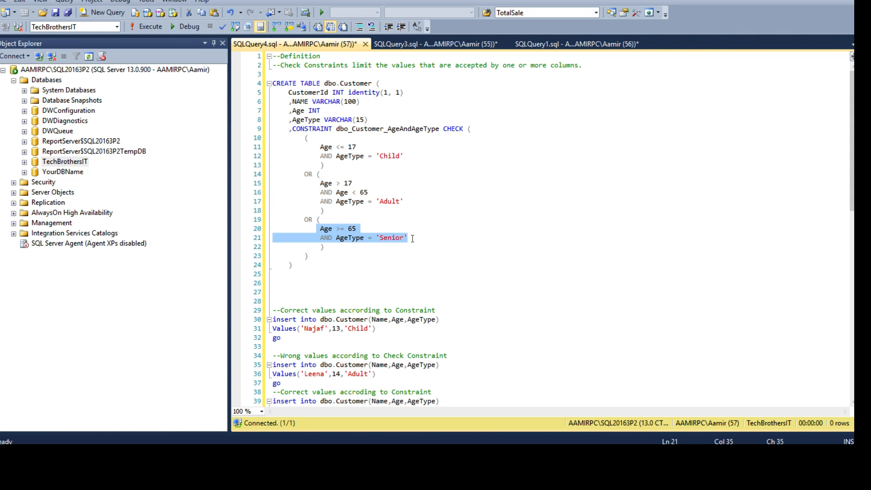
mouse_move(322, 238)
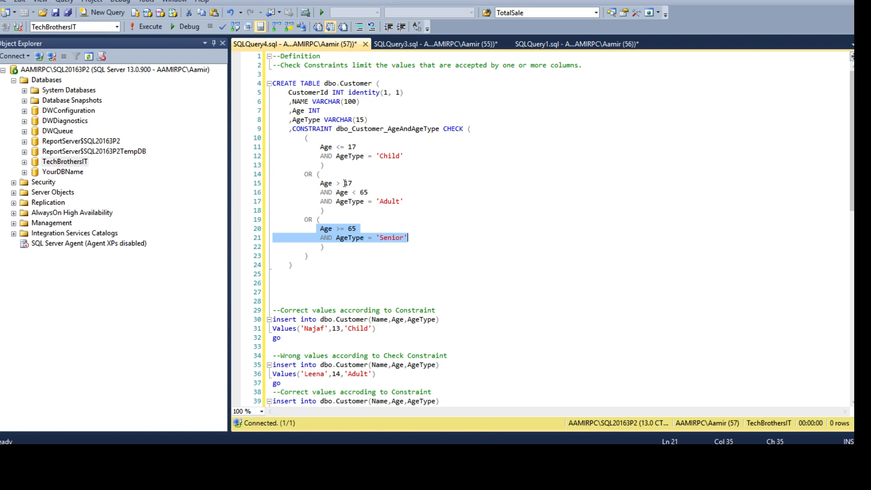
double_click(347, 183)
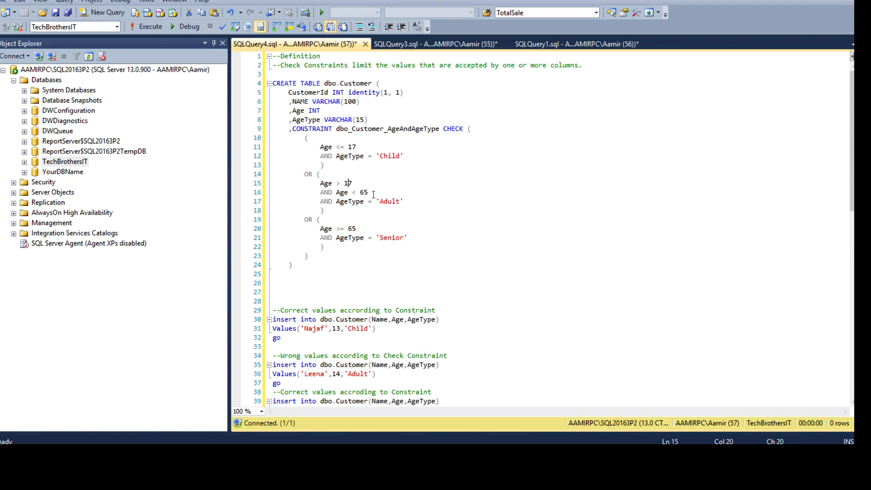
double_click(348, 201)
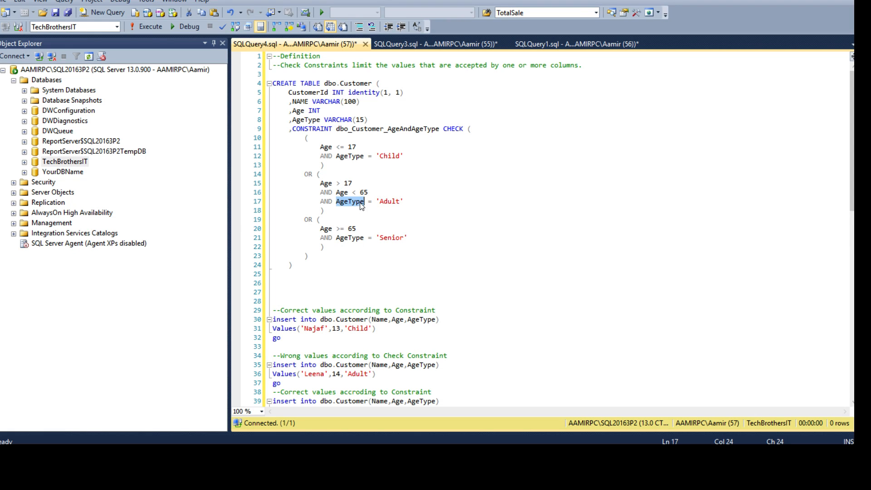
double_click(390, 201)
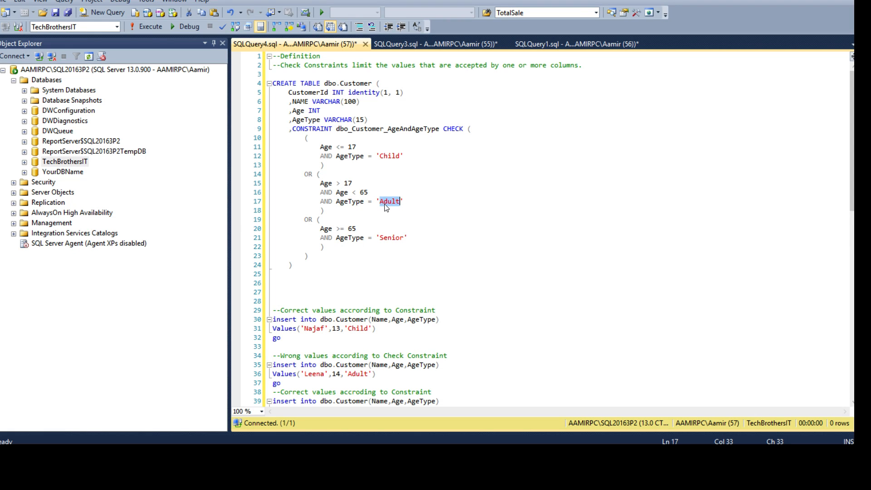
mouse_move(371, 201)
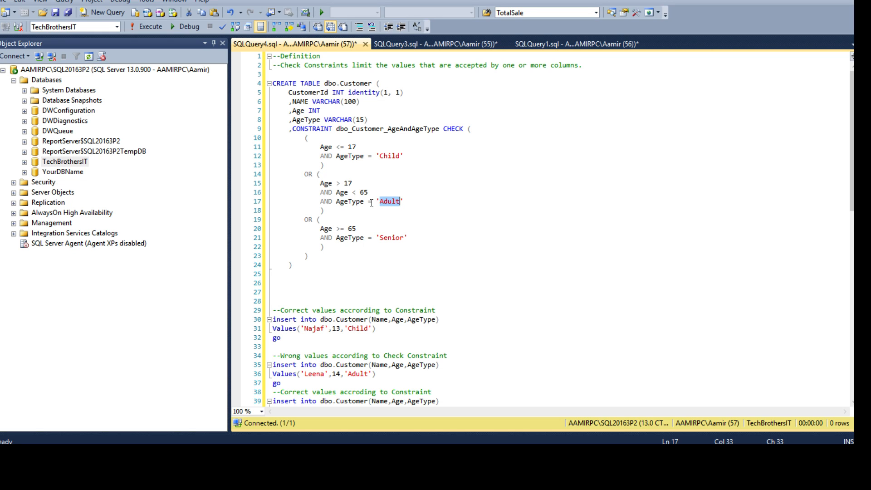
drag(400, 201, 317, 183)
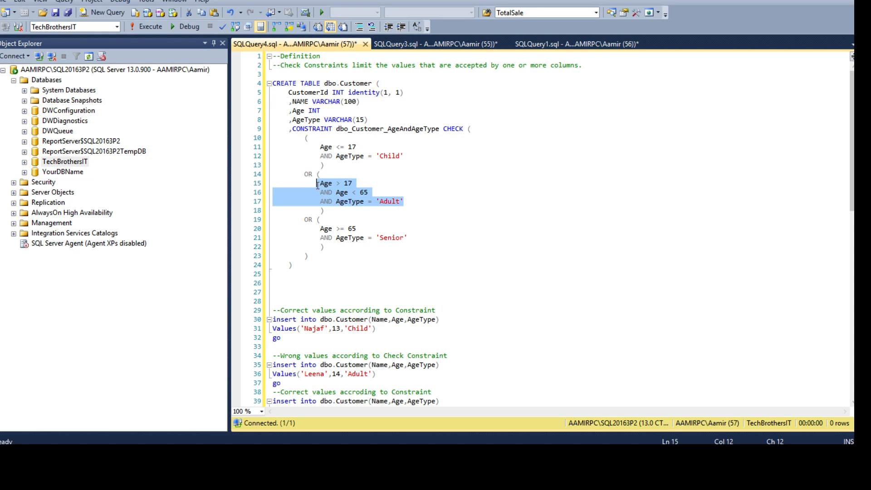
mouse_move(346, 218)
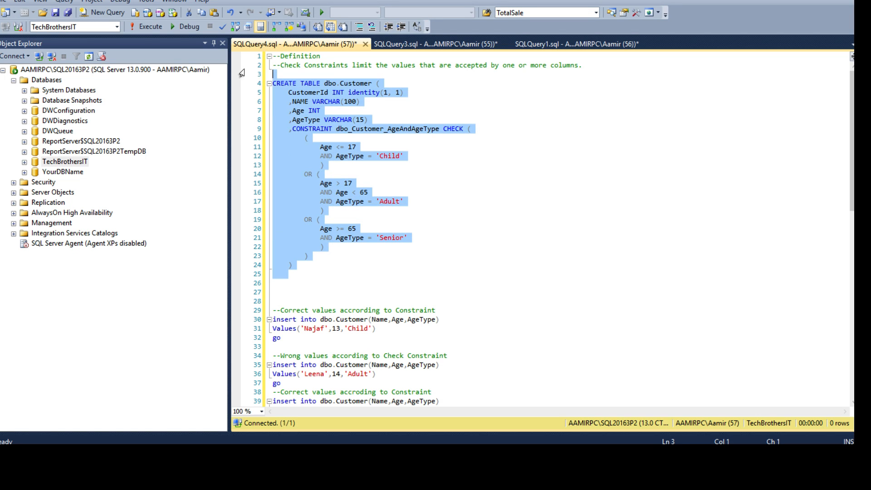
- Run the dbo.Customer CREATE TABLE, then execute the 13-year-old Child insert, affecting one row
click(146, 27)
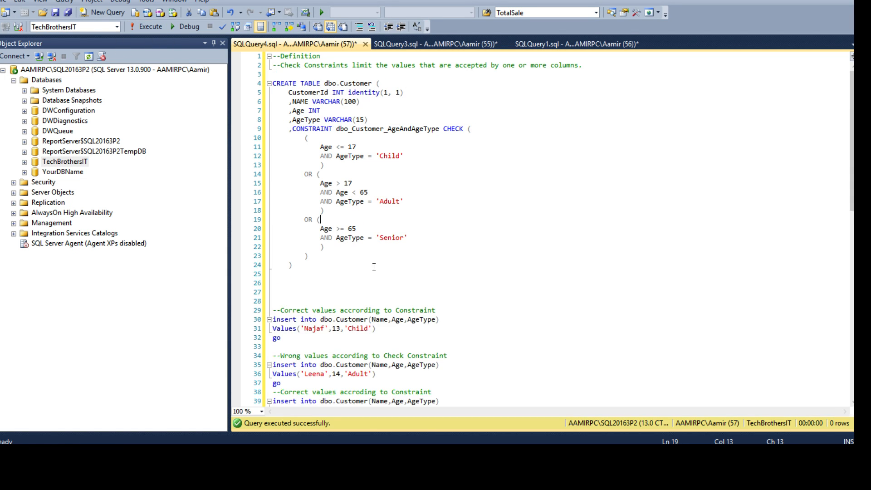
scroll(down, 3)
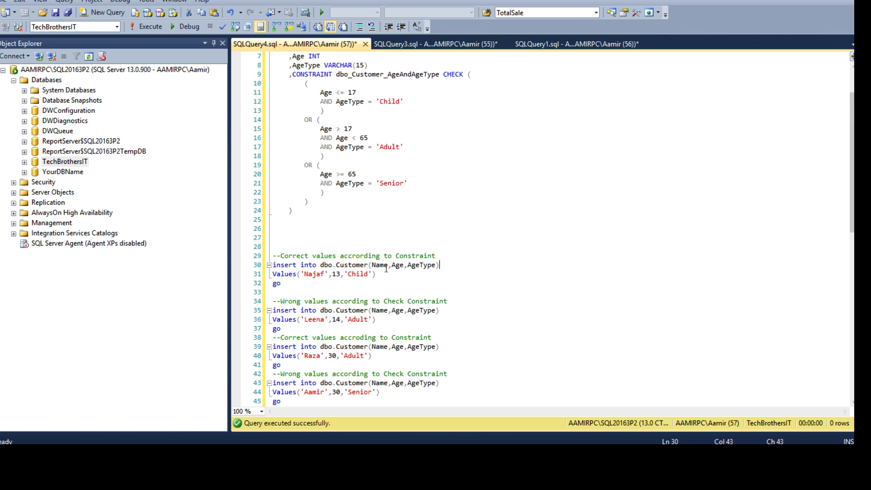
double_click(315, 274)
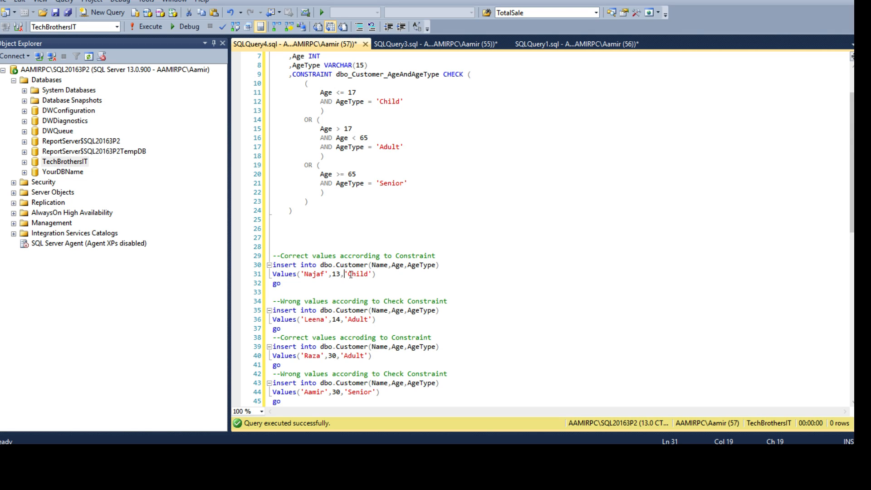
double_click(358, 274)
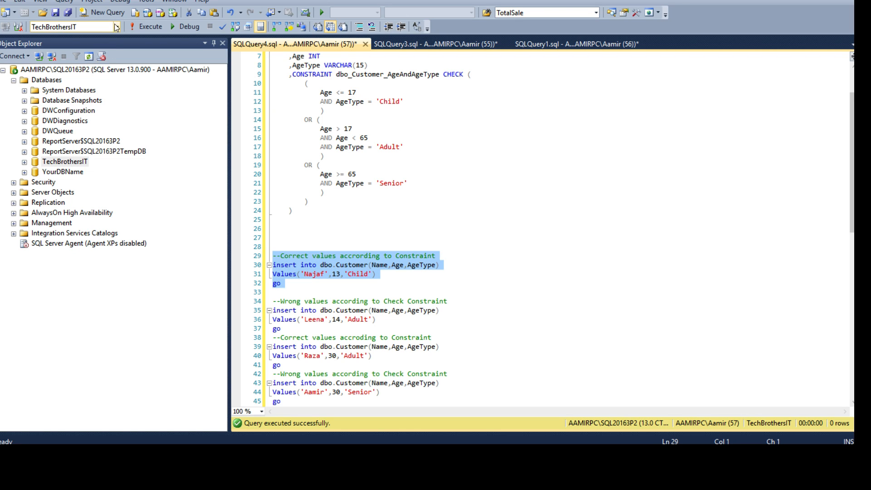
click(149, 26)
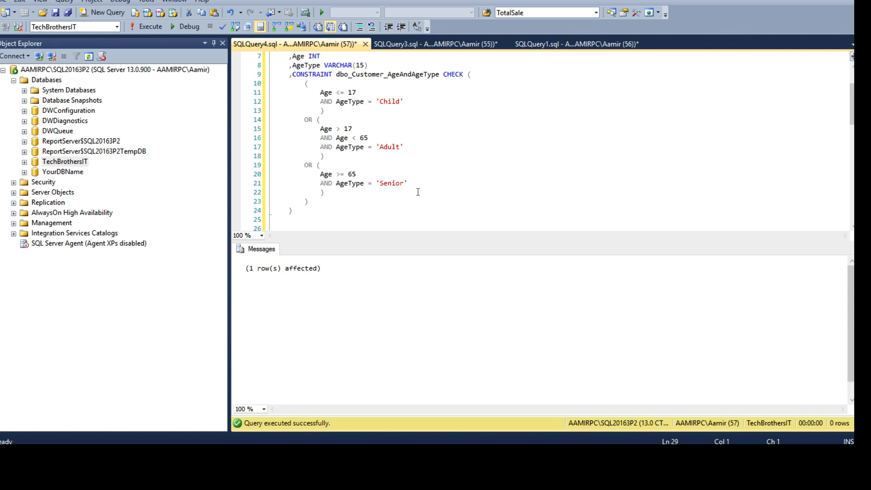
- Execute the Leena age 14 Adult insert and get the CHECK constraint conflict error
scroll(down, 3)
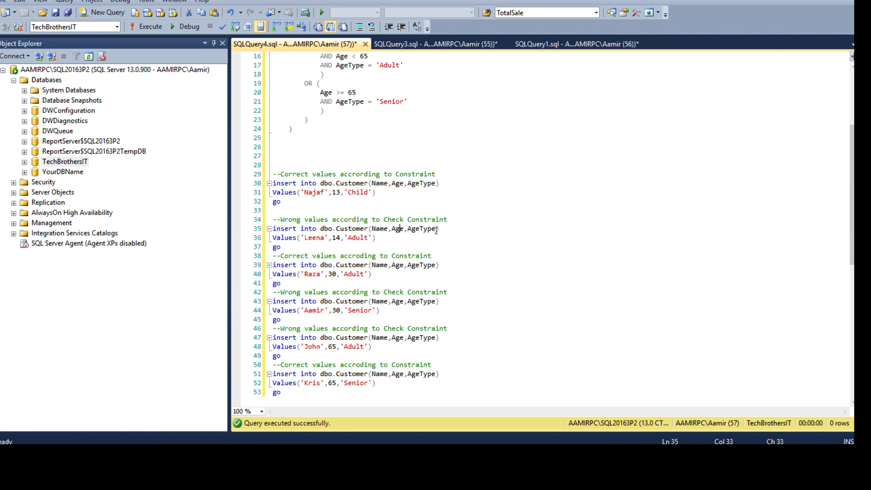
double_click(314, 237)
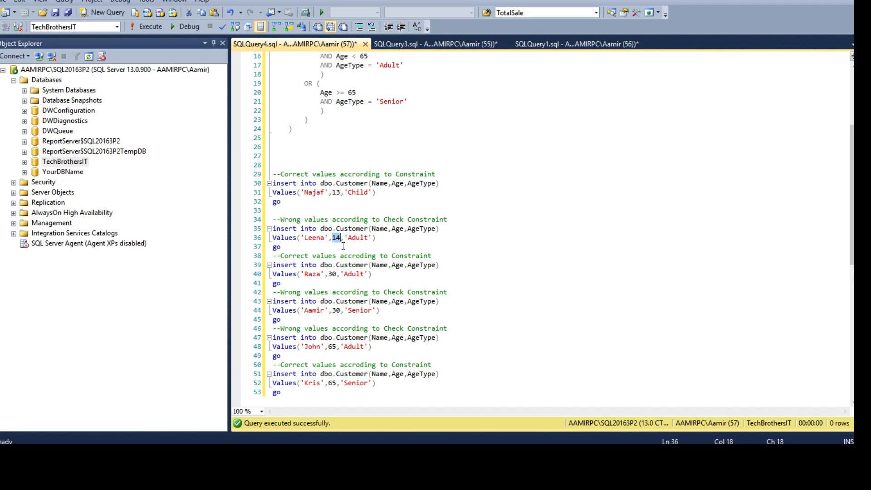
double_click(358, 237)
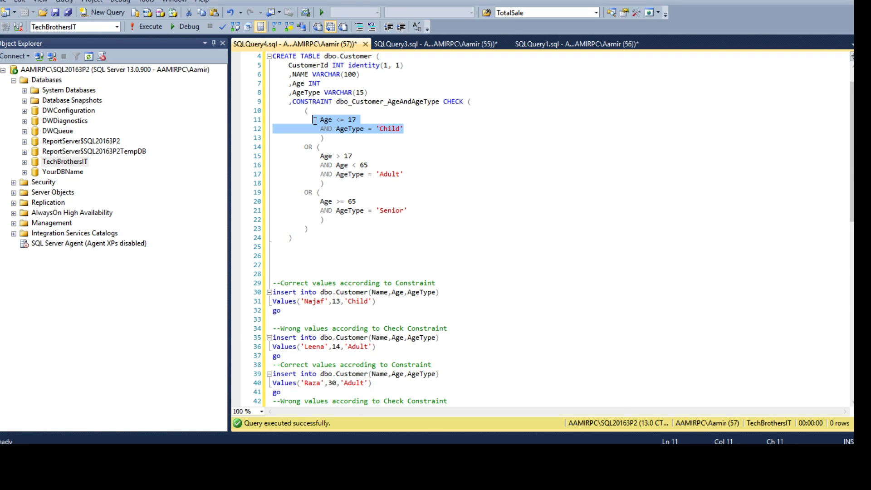
click(305, 119)
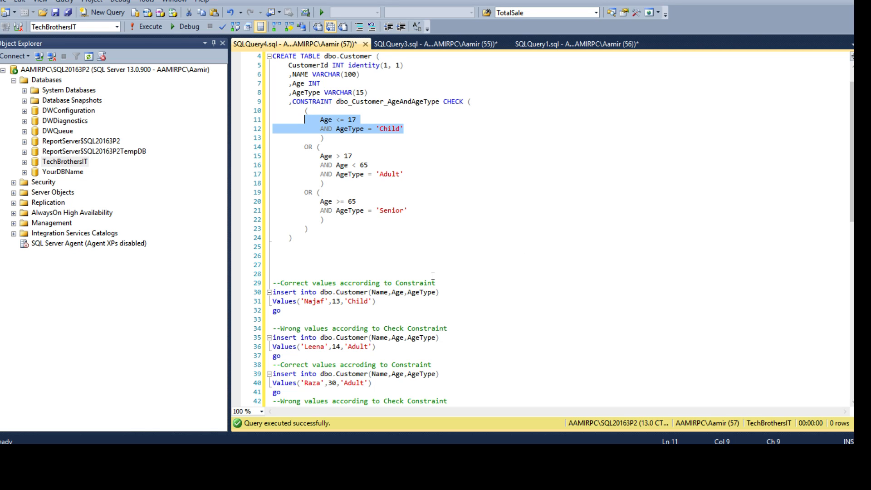
click(345, 156)
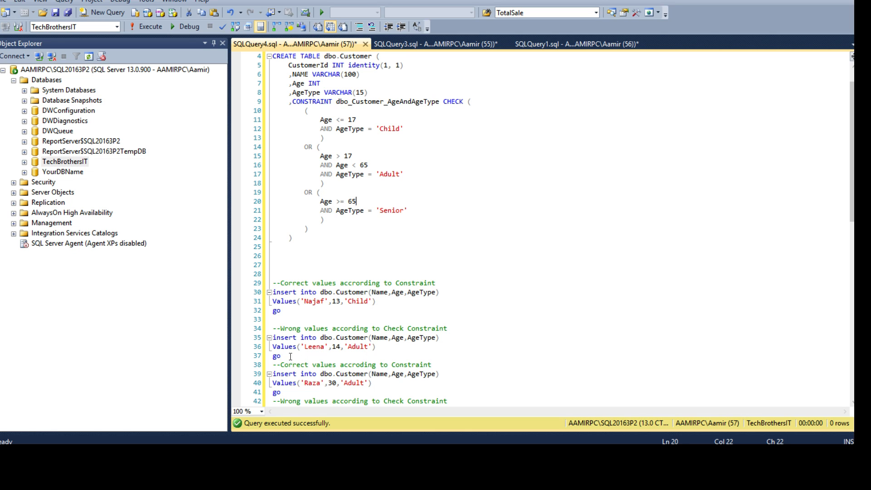
drag(272, 337, 282, 356)
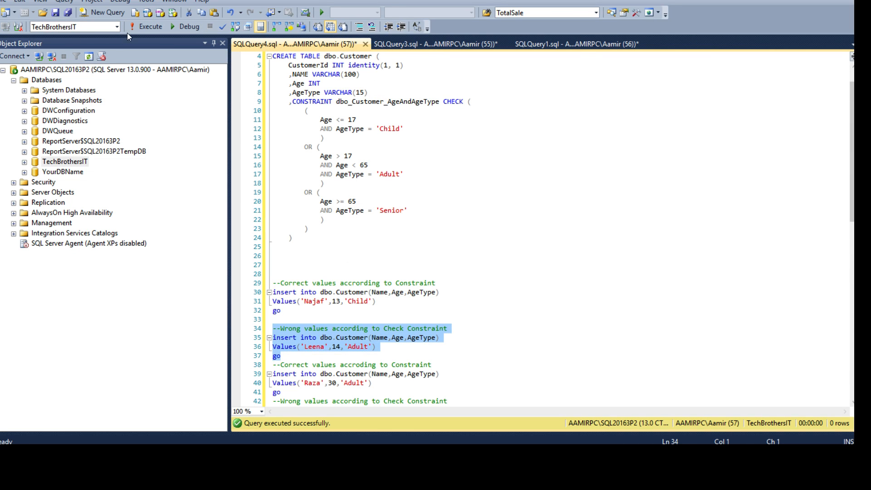
click(148, 27)
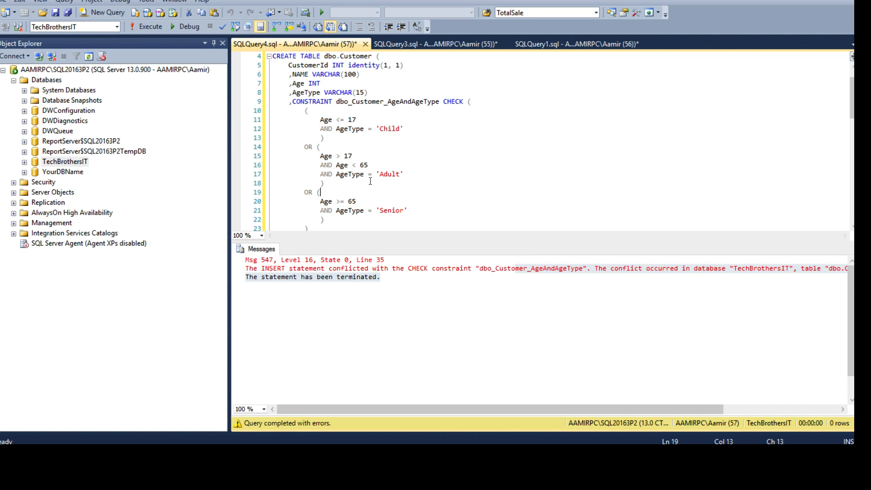
- Add SELECT * FROM dbo.Customer on line 27 and run it, returning two rows
scroll(down, 3)
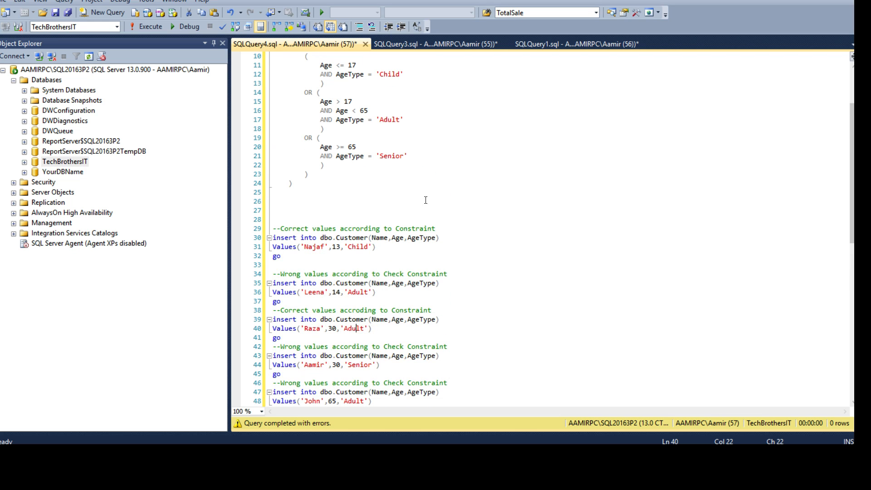
drag(318, 102, 404, 119)
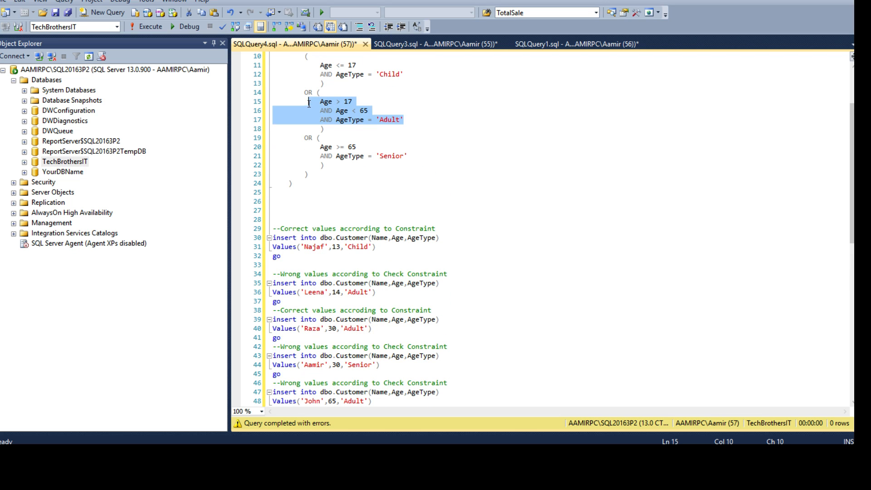
click(368, 111)
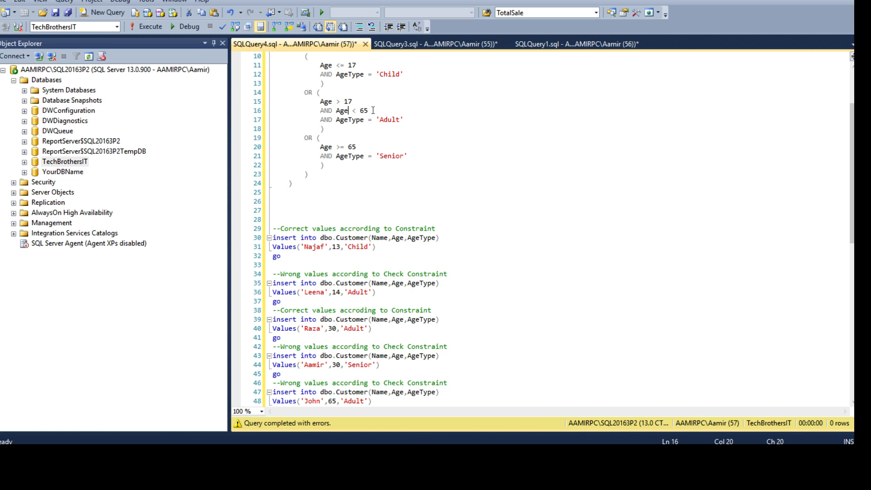
click(360, 119)
text(D)
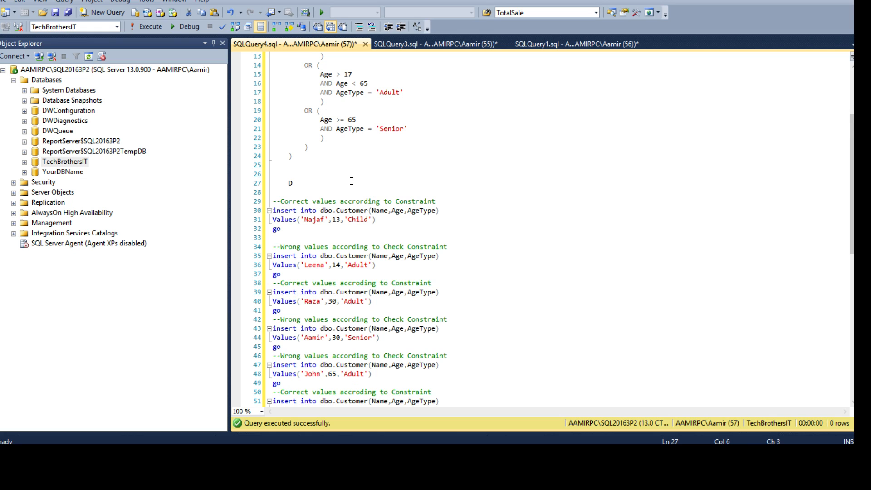
text(Elect * F)
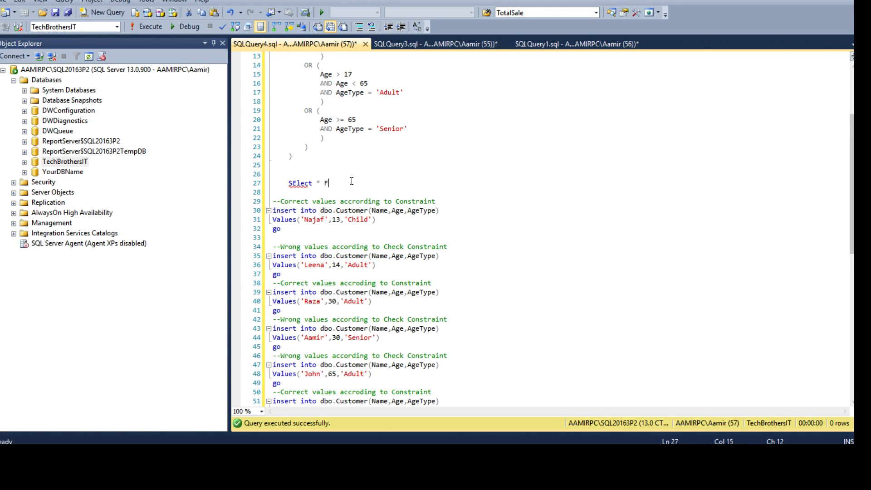
text(rom dbo.Customer)
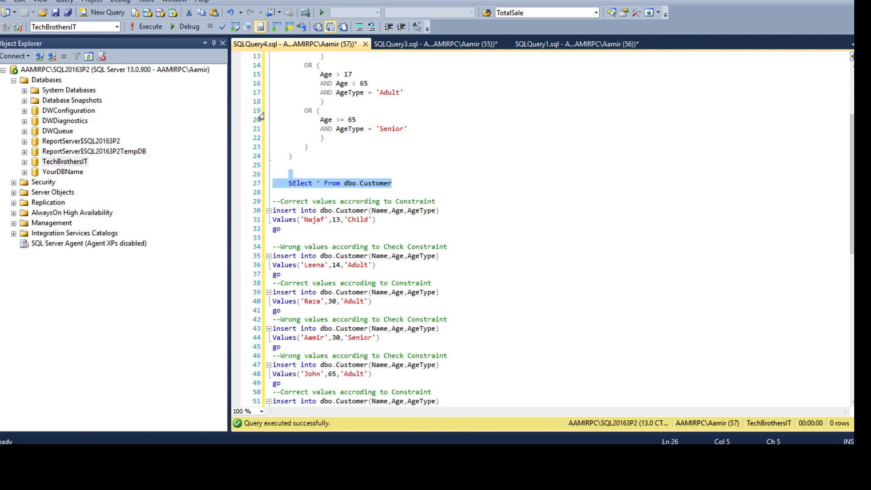
click(146, 27)
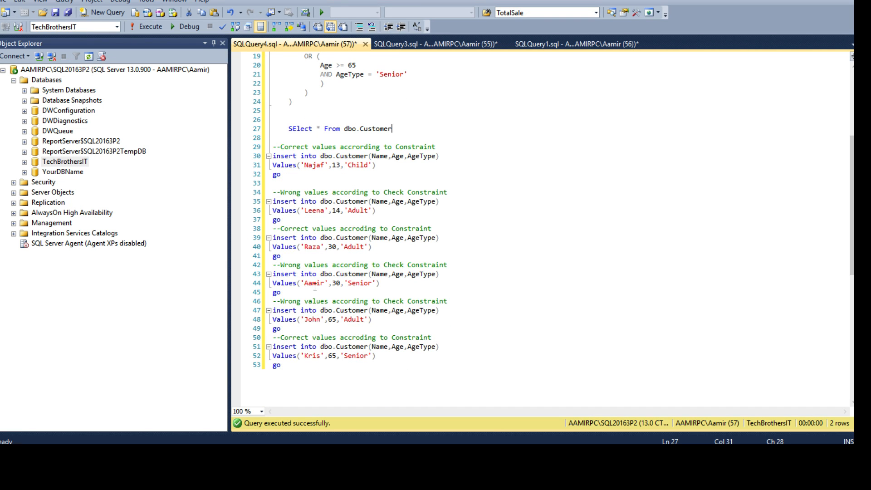
- Compare the Senior constraint condition and execute the age 30 Senior insert
double_click(337, 282)
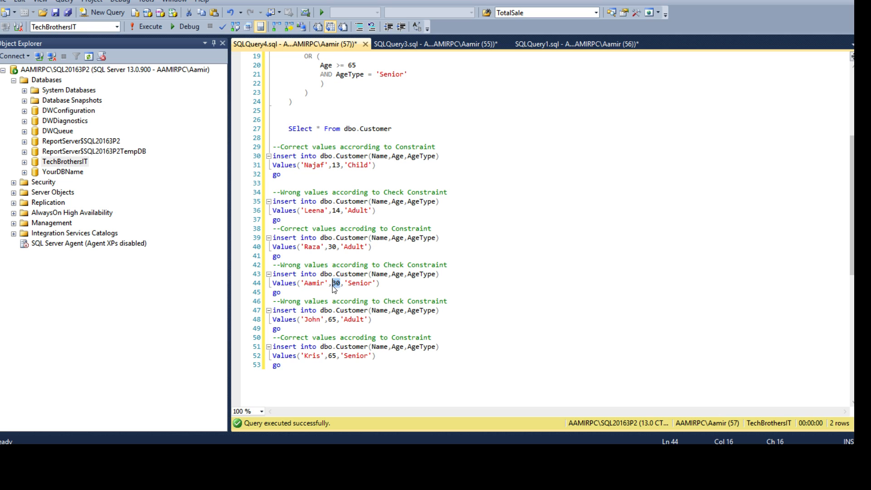
double_click(359, 283)
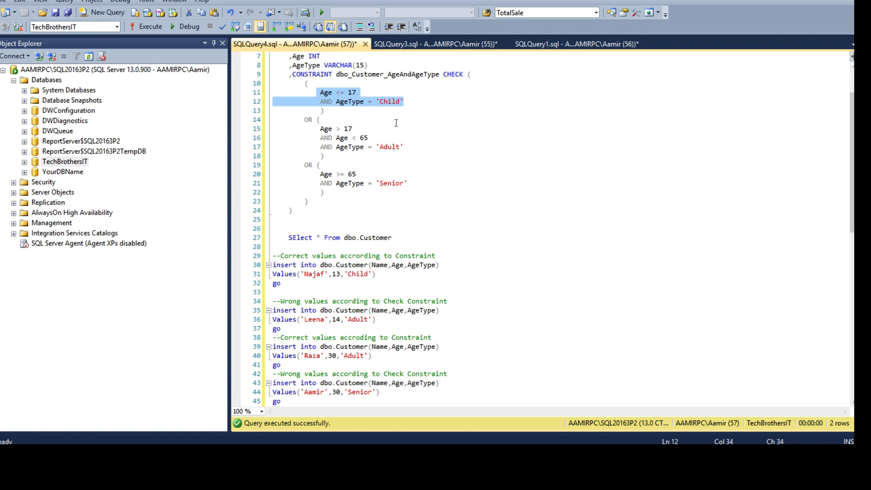
click(337, 392)
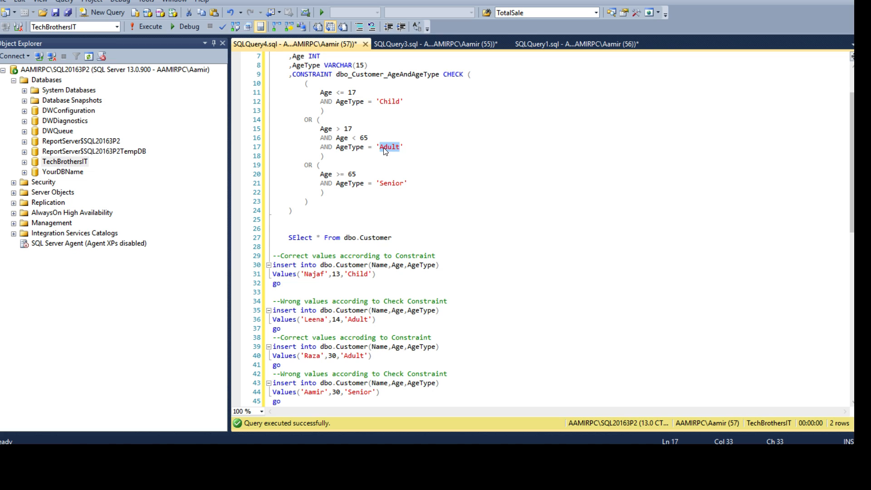
double_click(359, 391)
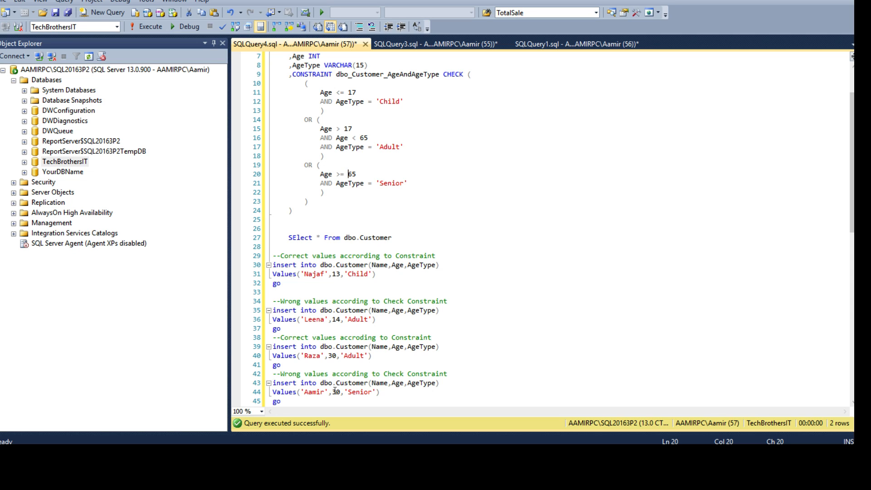
double_click(359, 392)
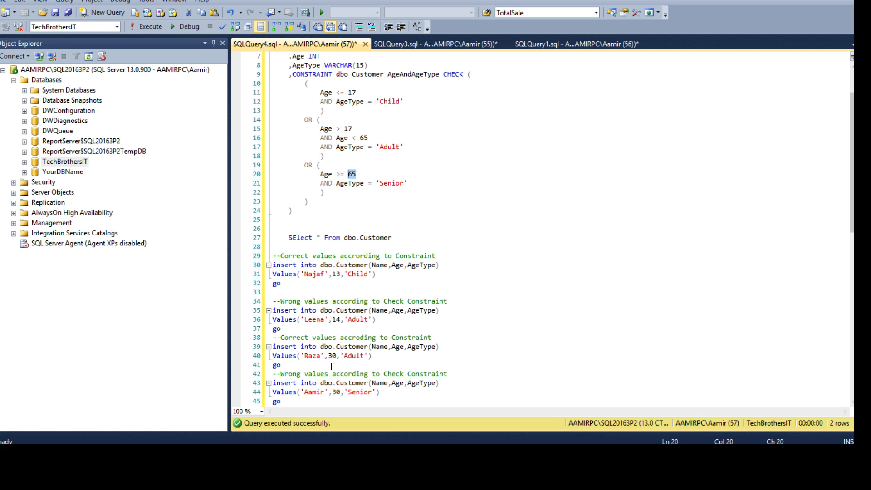
drag(272, 374, 380, 401)
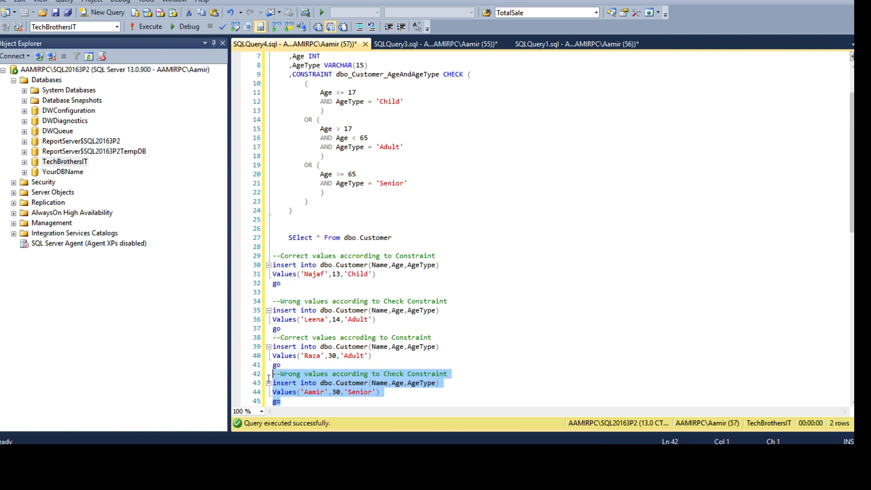
click(149, 27)
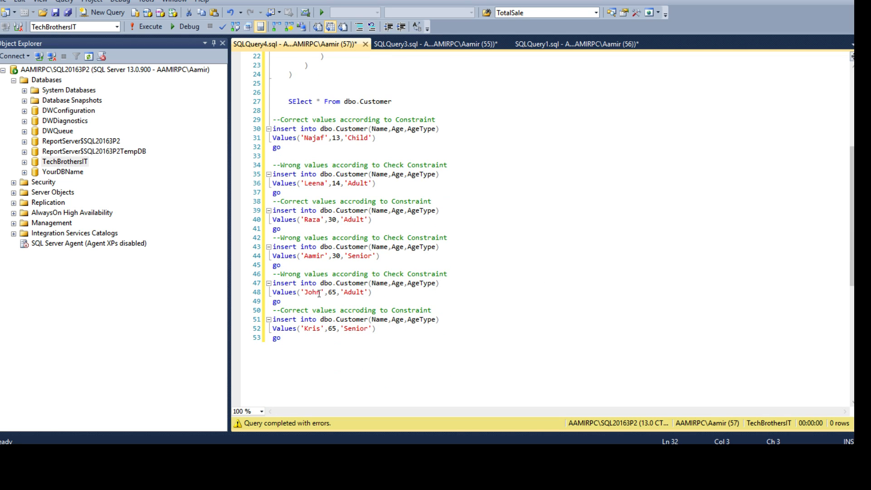
- Select the age 65 Adult insert, then run the valid Kris age 65 Senior insert
click(329, 292)
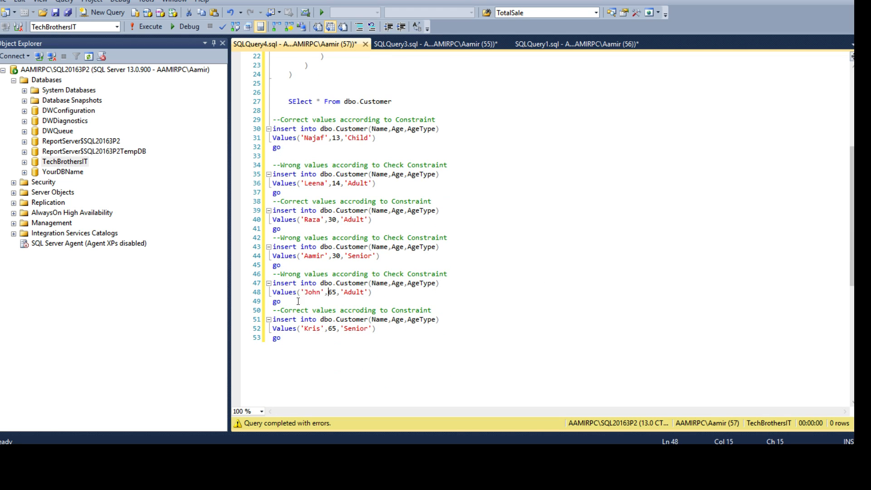
drag(272, 274, 280, 301)
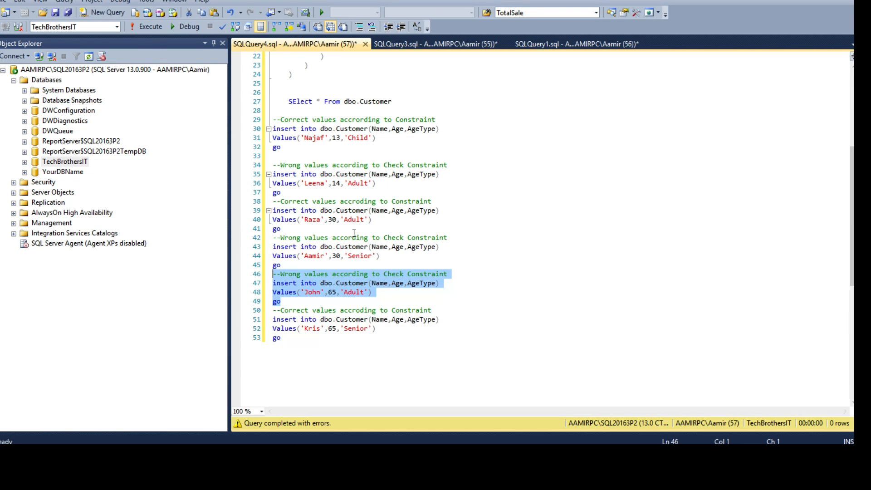
double_click(312, 329)
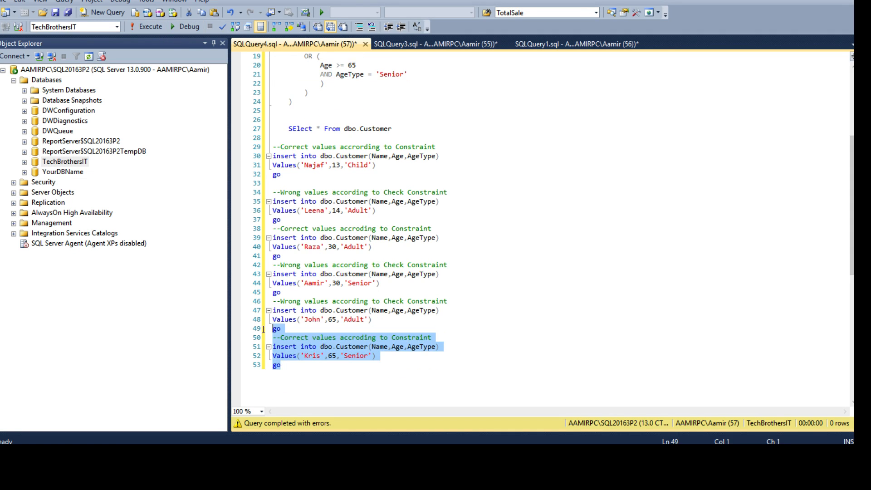
click(148, 26)
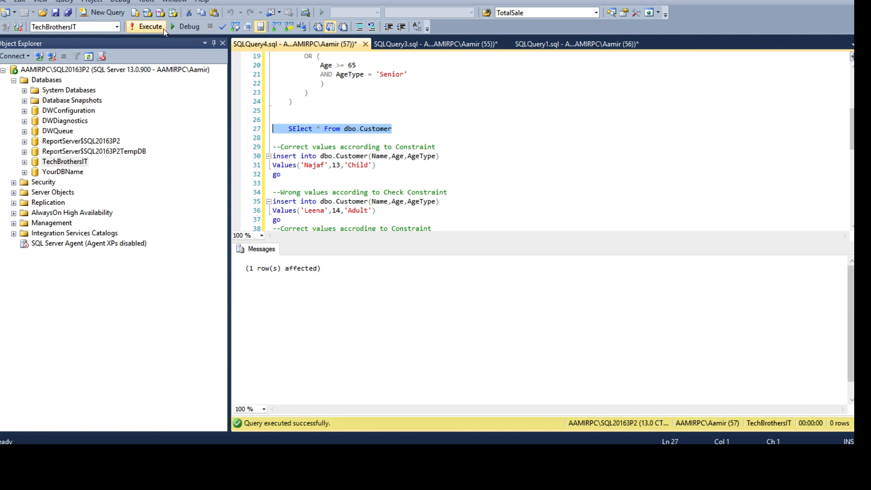
- Run SELECT * FROM dbo.Customer showing Najaf Child, Raza Adult, Kris Senior, then hide results
click(146, 26)
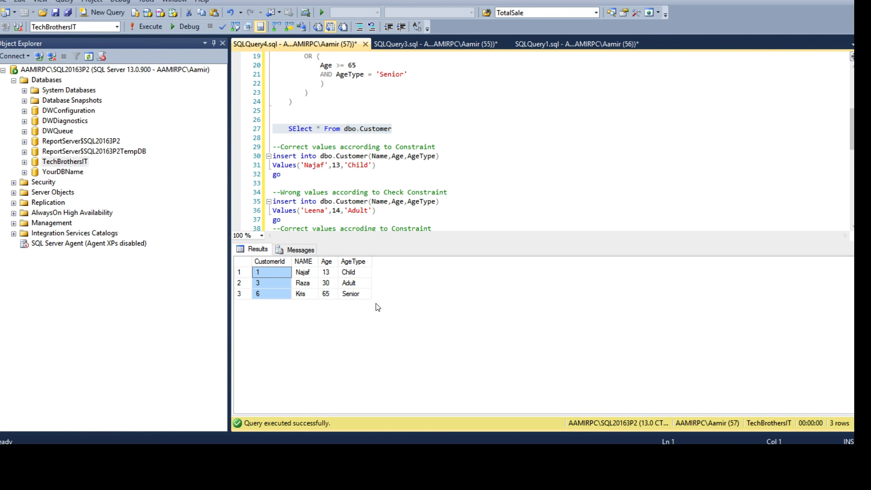
click(426, 156)
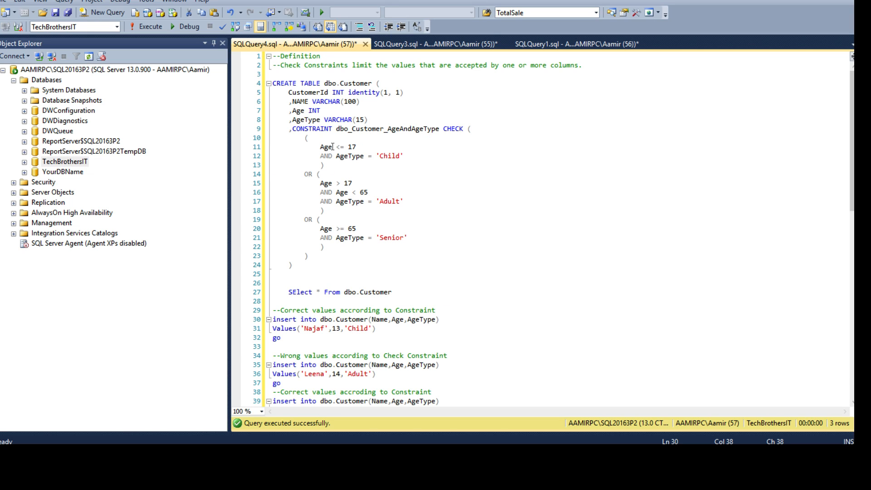
drag(320, 146, 324, 165)
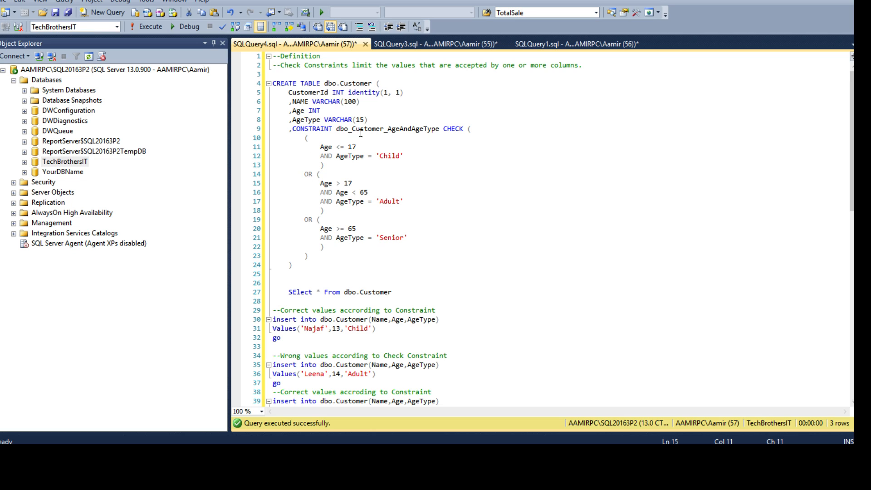
double_click(327, 147)
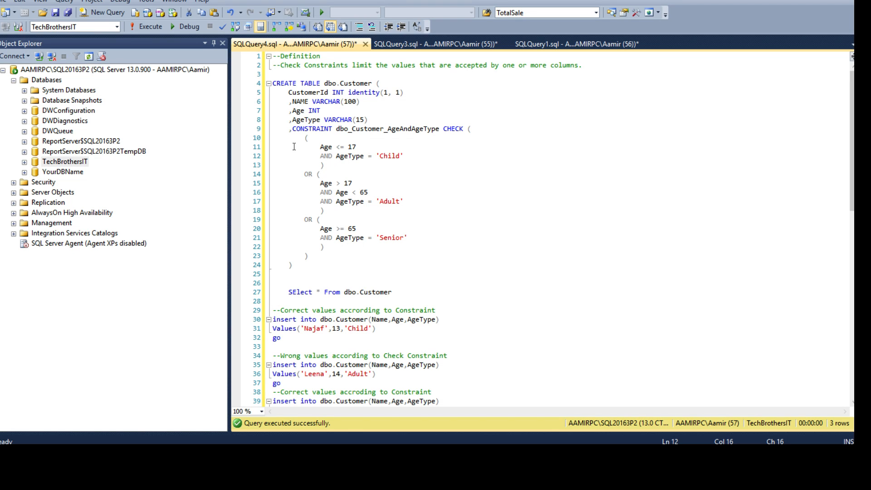
mouse_move(359, 173)
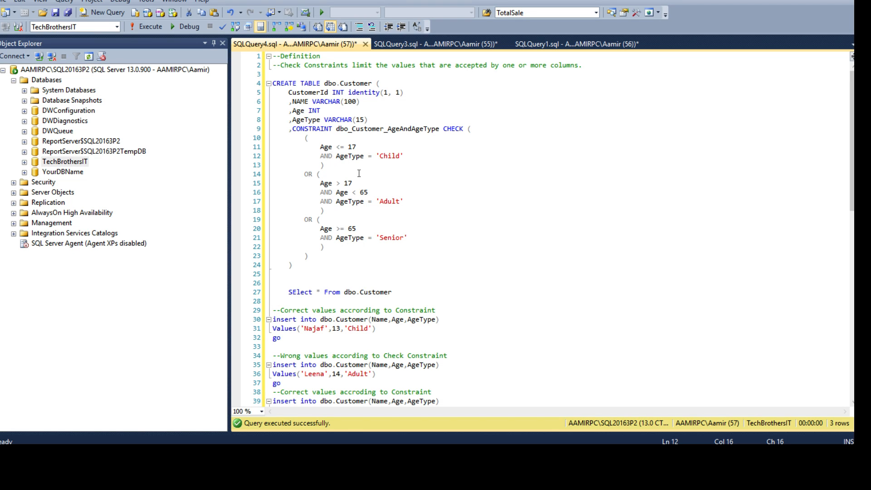